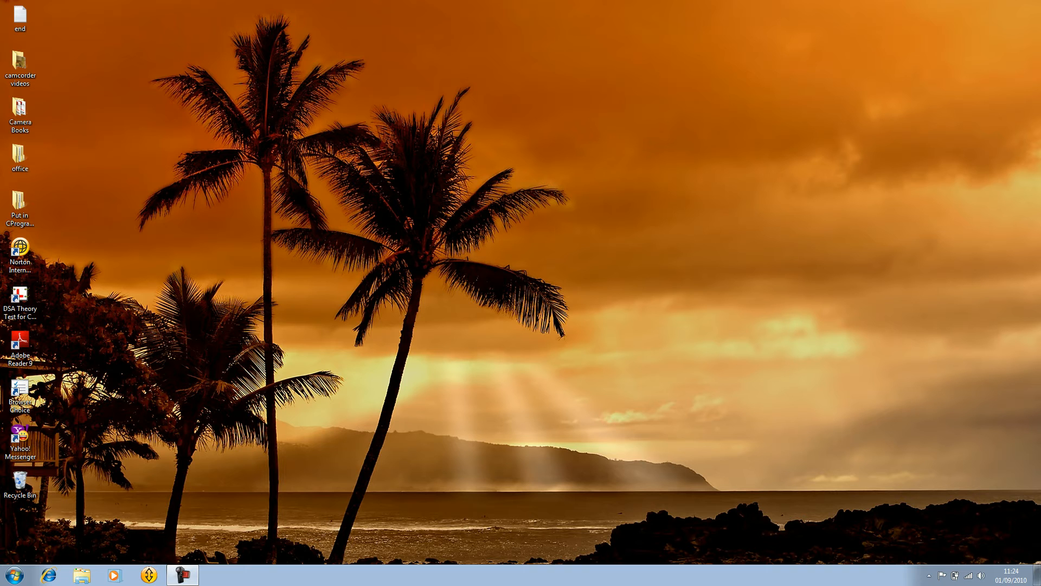
# Advance the desktop background several times via the context menu until the lighthouse seascape shows.
pyautogui.rightClick(489, 338)
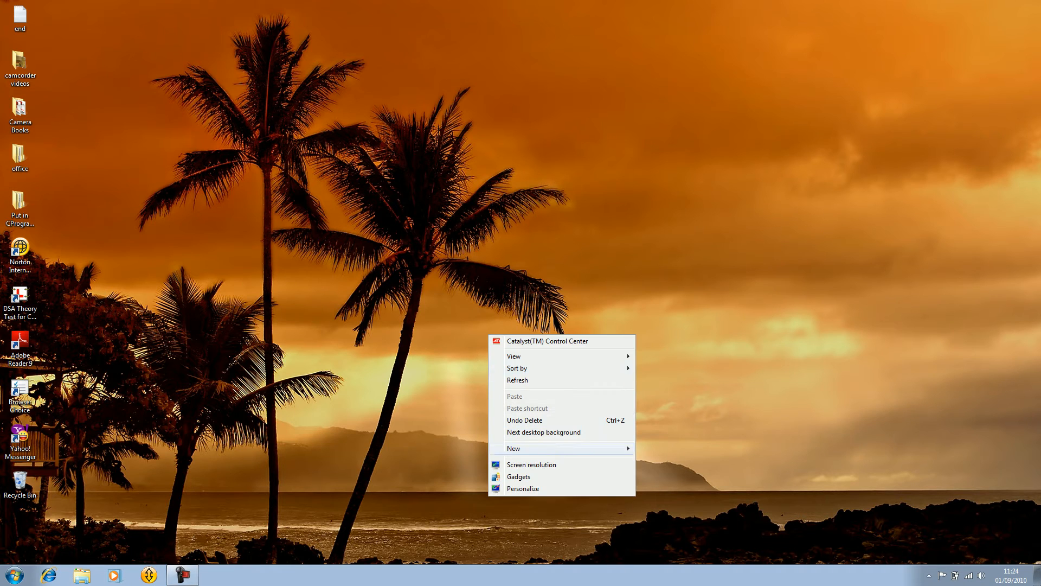
pyautogui.click(543, 432)
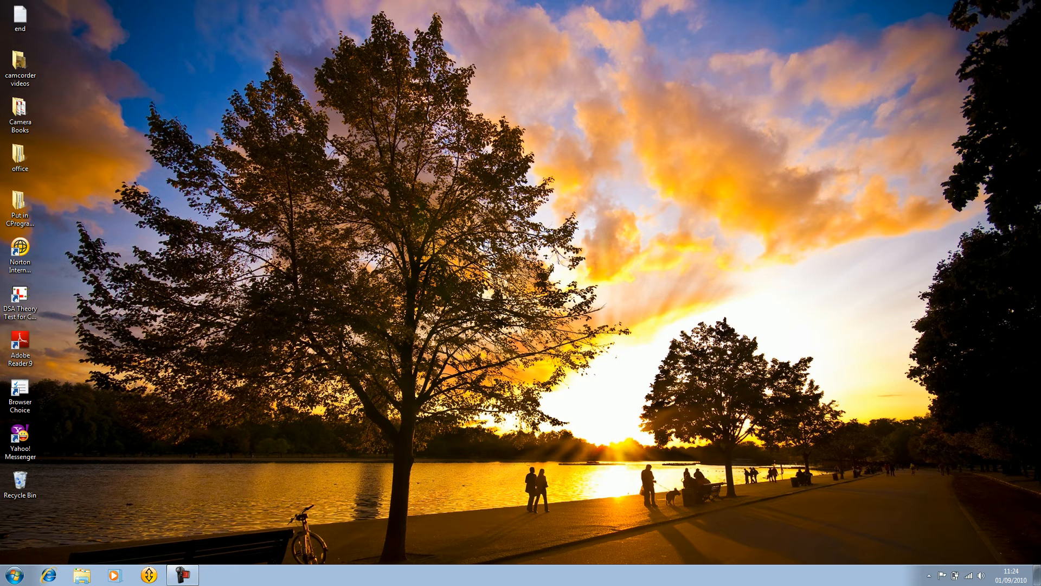
pyautogui.rightClick(488, 325)
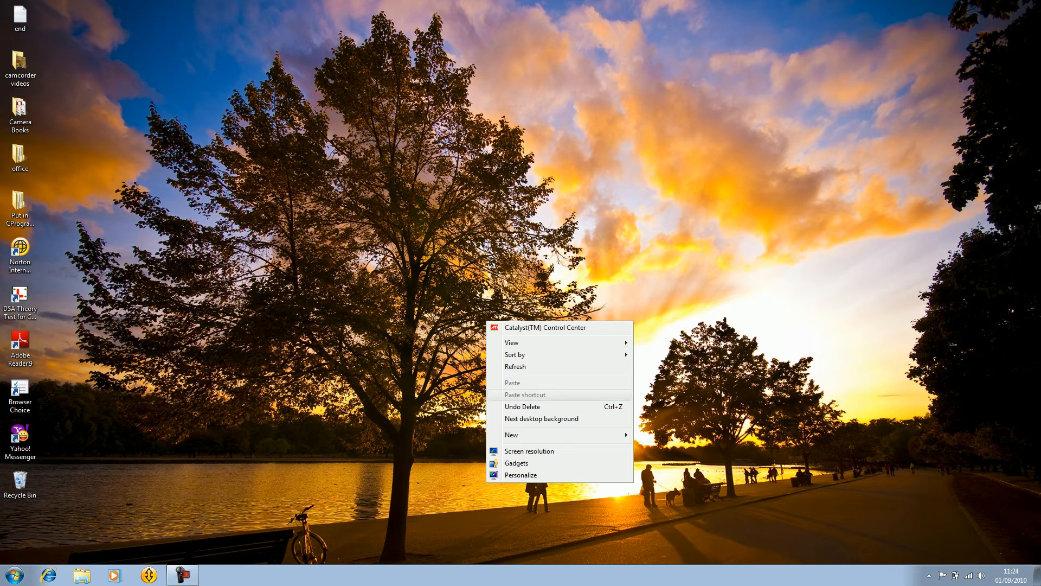
pyautogui.click(541, 419)
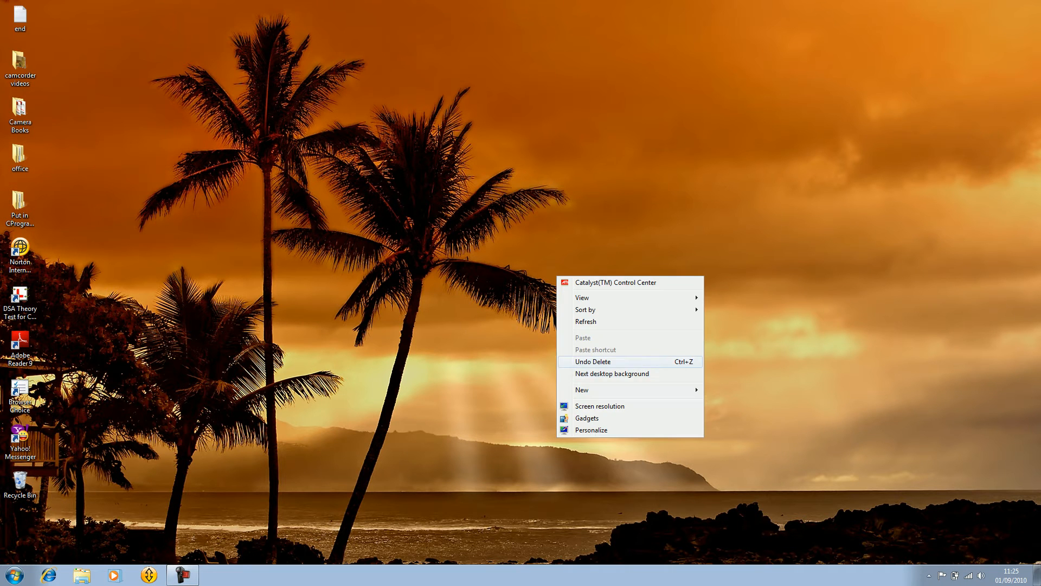
pyautogui.click(610, 373)
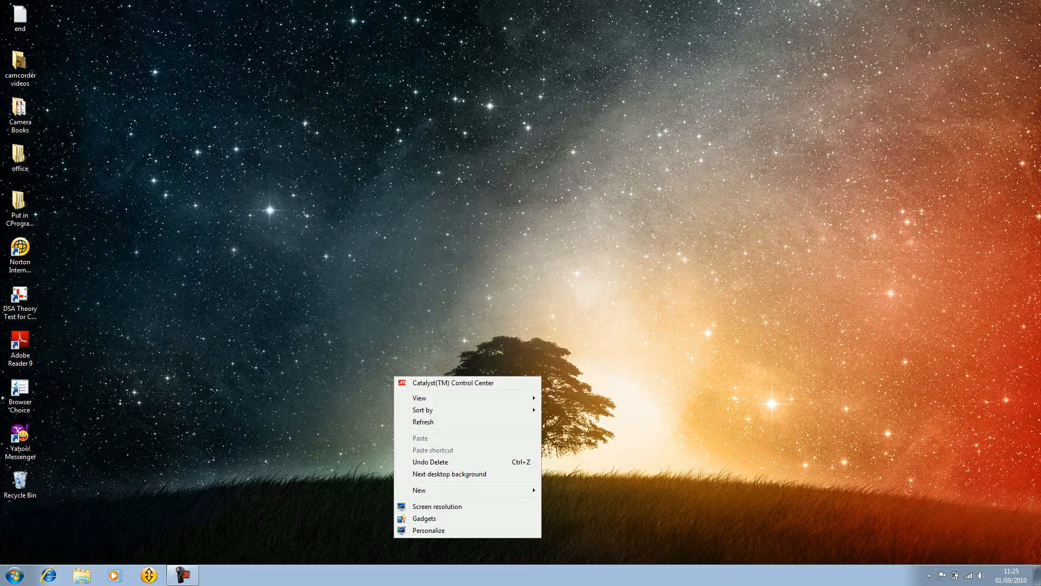
pyautogui.click(449, 474)
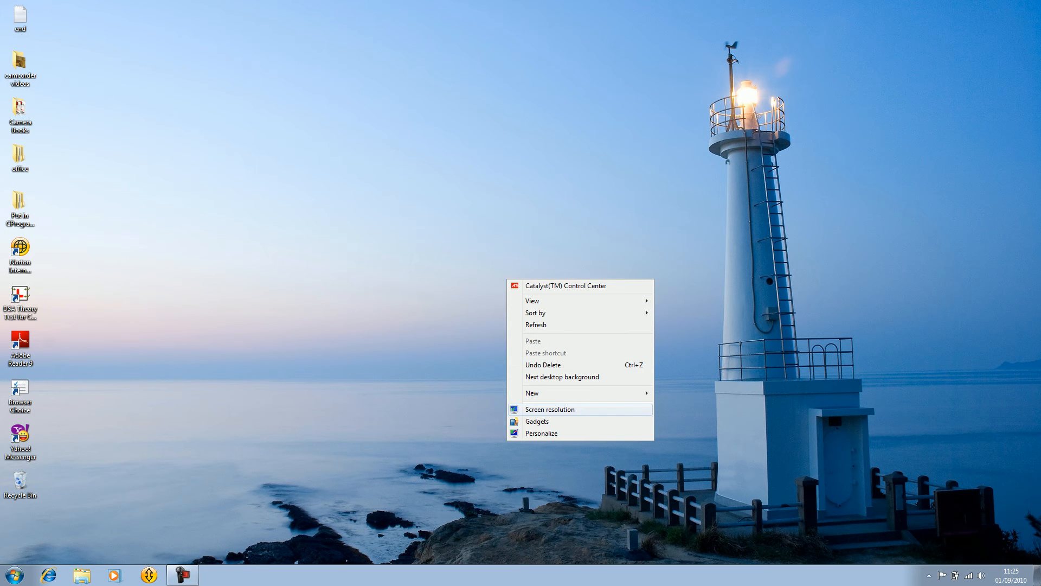
pyautogui.moveTo(541, 433)
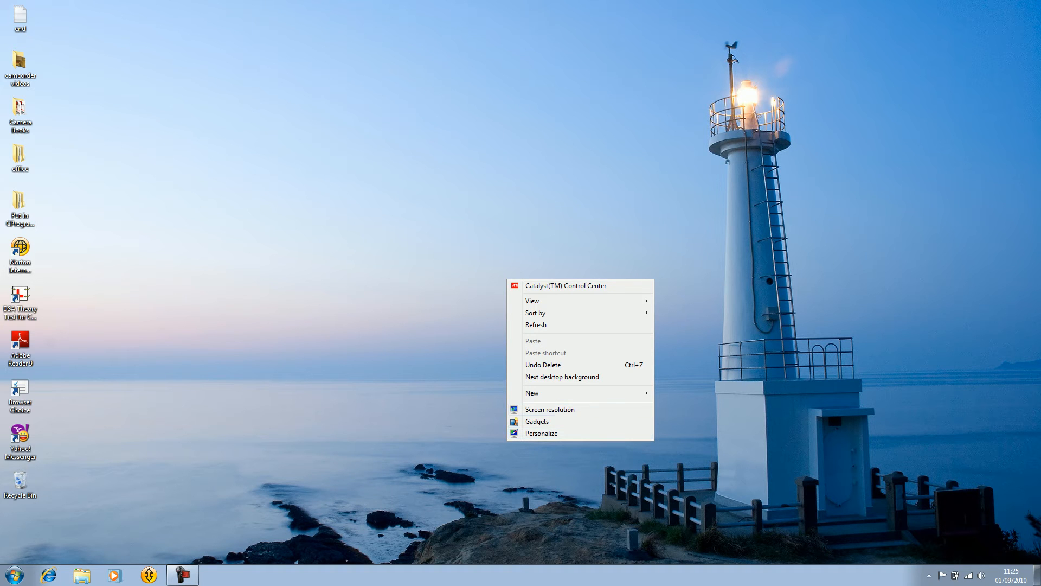
pyautogui.click(549, 409)
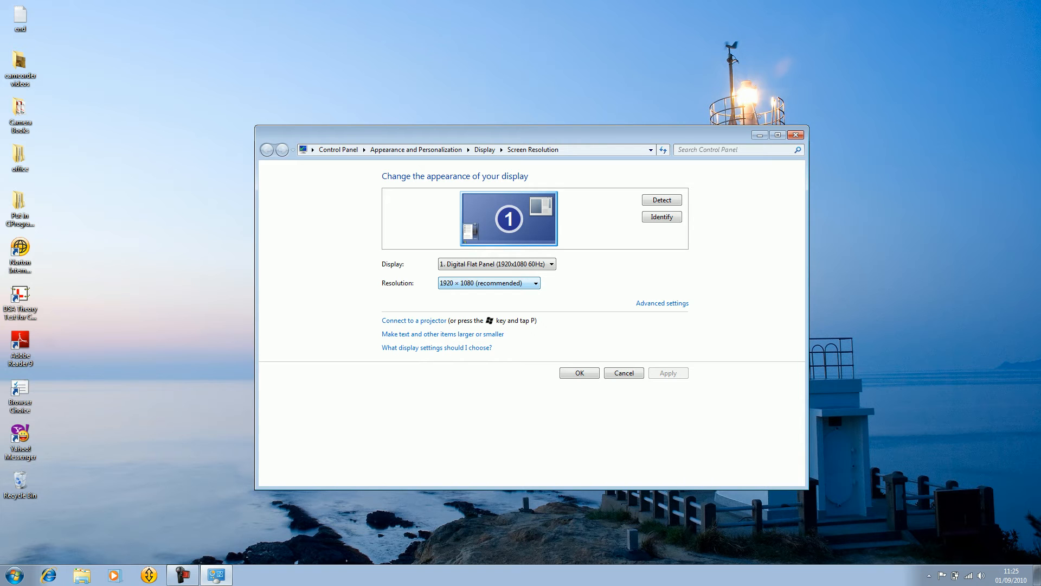
pyautogui.click(534, 282)
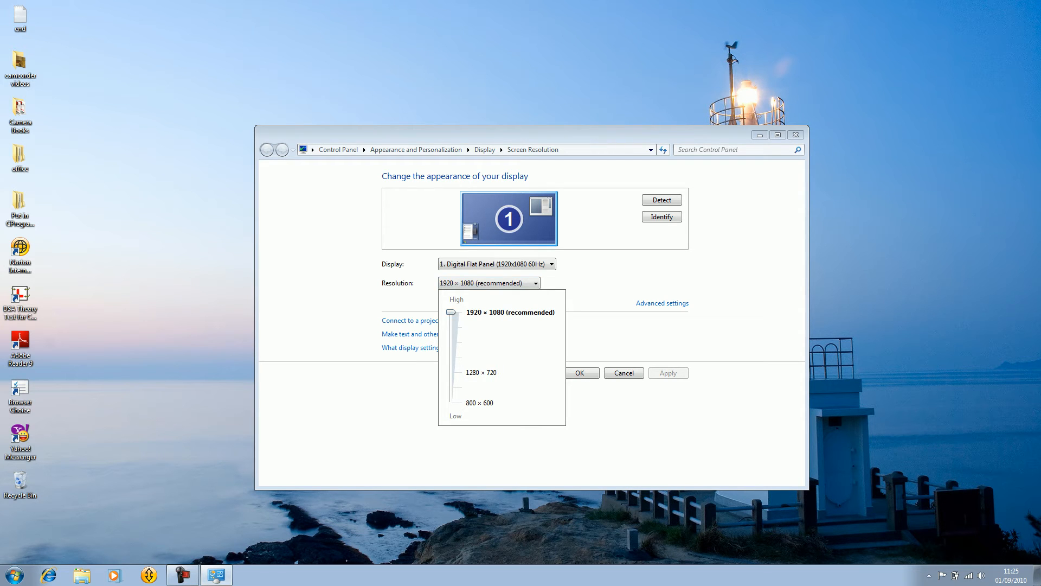
pyautogui.click(510, 312)
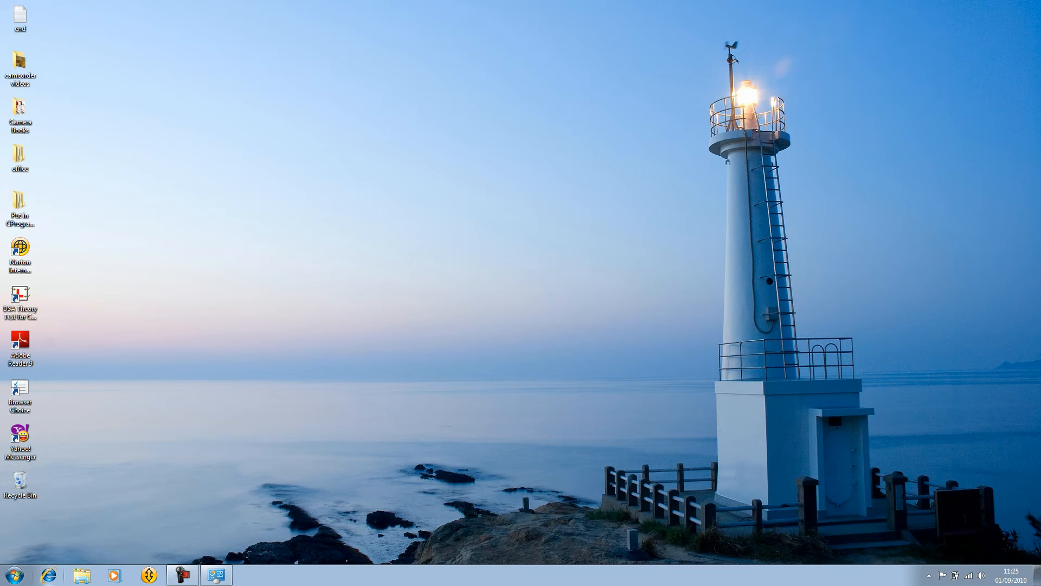
# Launch the browser and begin a Google search for wallpapers in the search box.
pyautogui.click(47, 575)
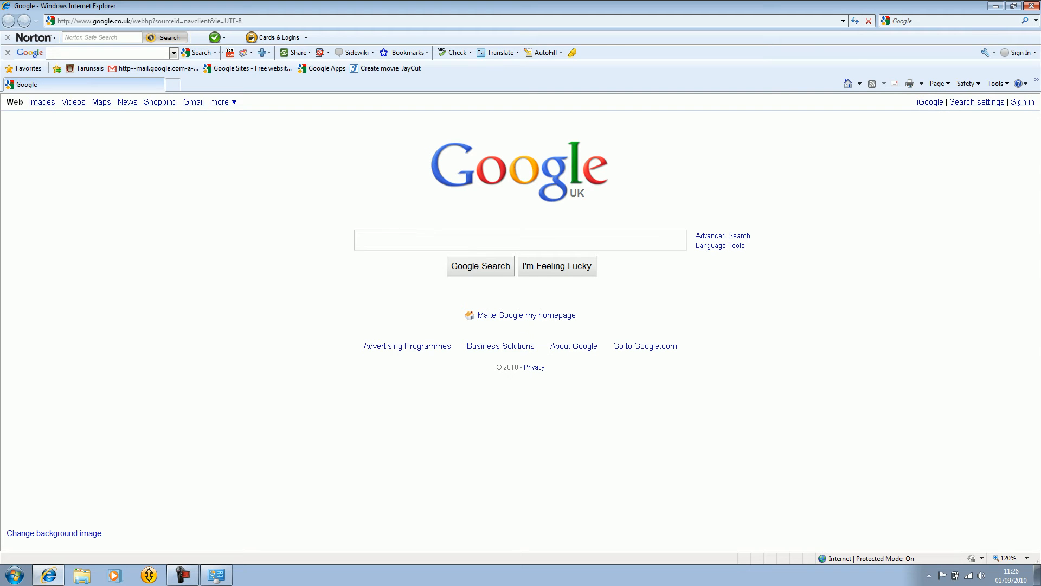
pyautogui.click(519, 239)
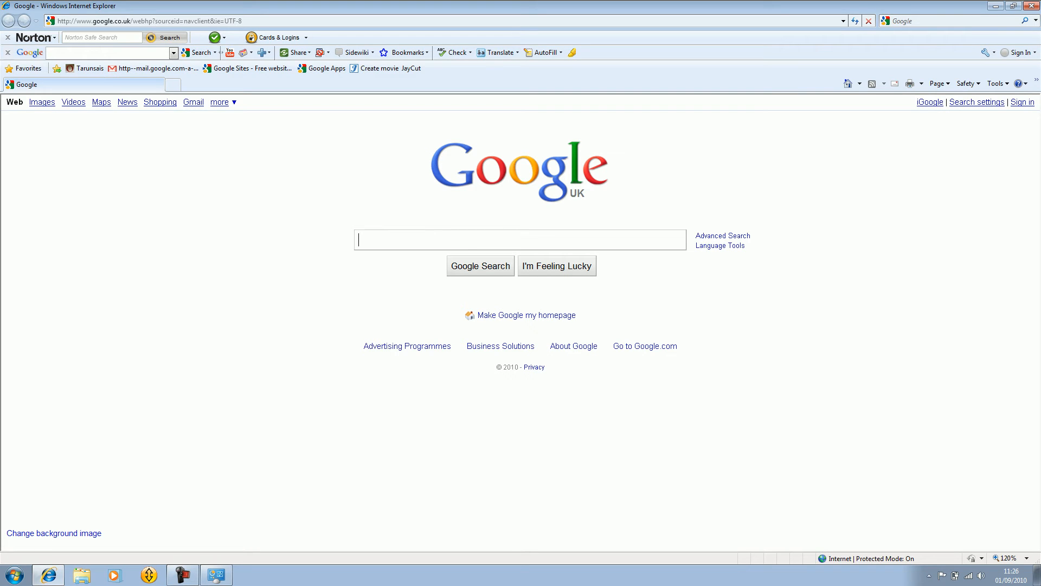
pyautogui.write('hd wall')
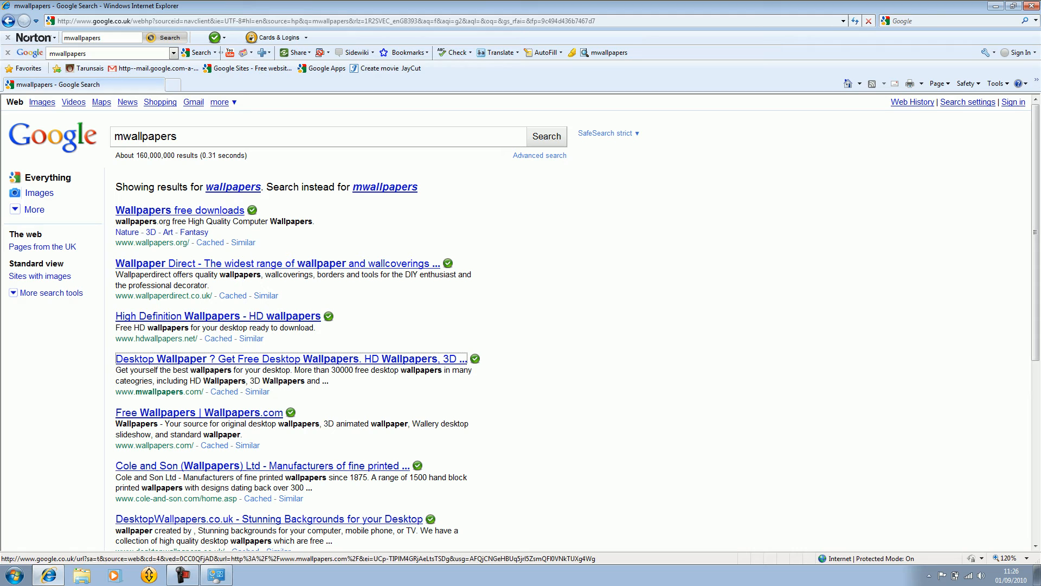
# Open the mwallpapers.com result and scroll to the sidebar's resolutions list.
pyautogui.click(291, 358)
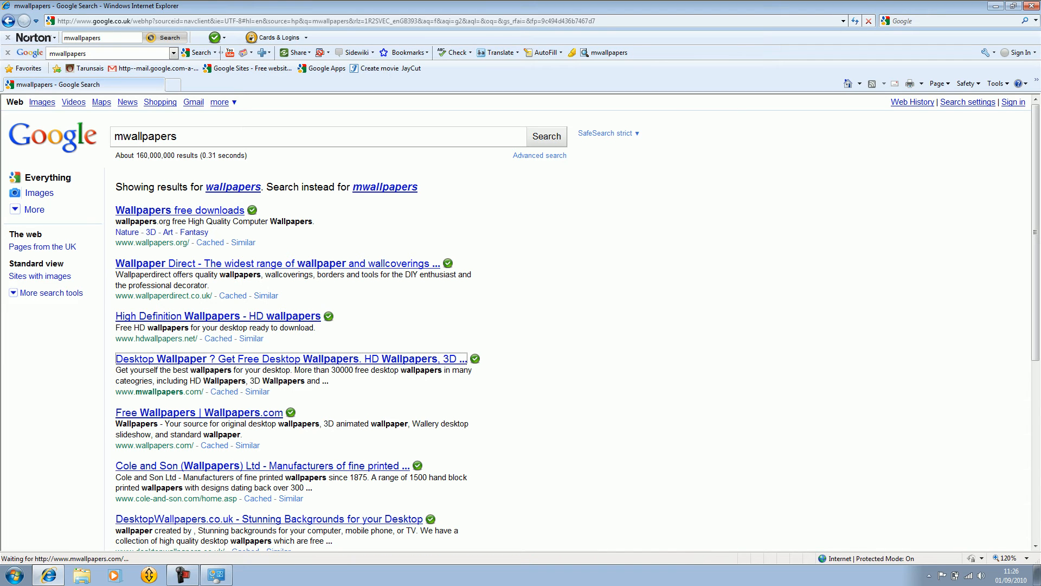
pyautogui.click(291, 359)
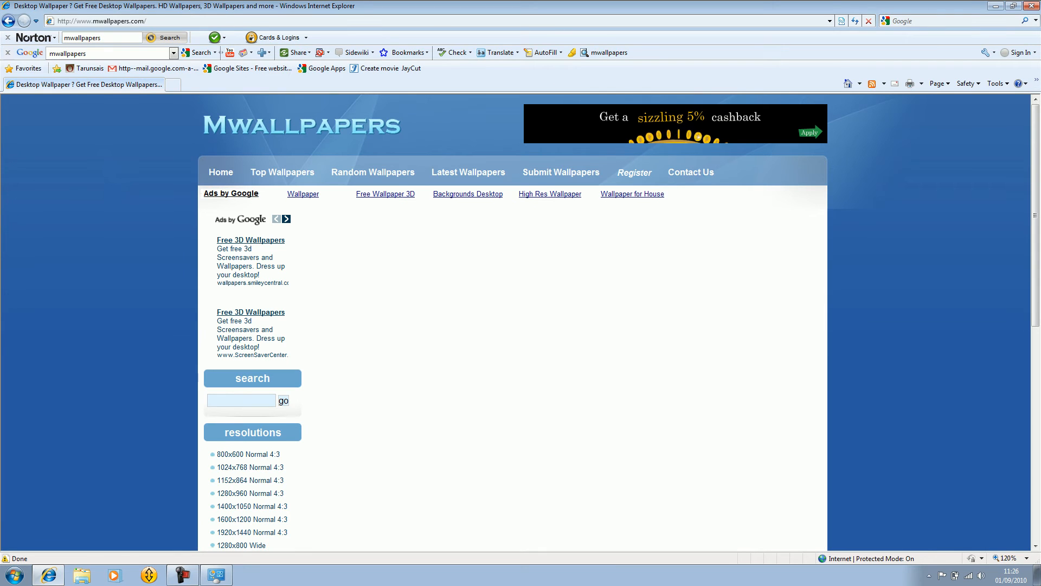
pyautogui.scroll(-3)
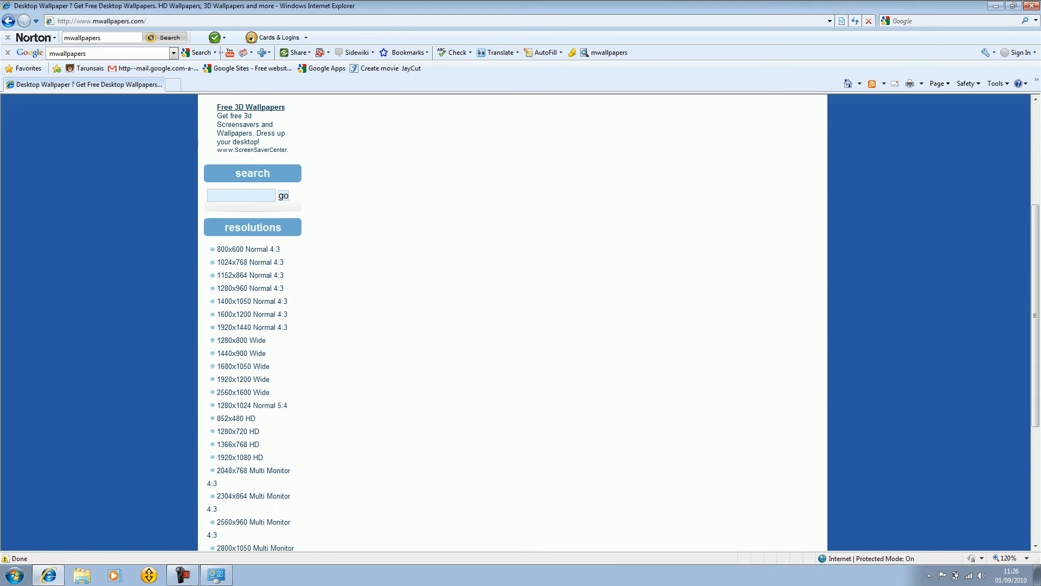
pyautogui.scroll(-3)
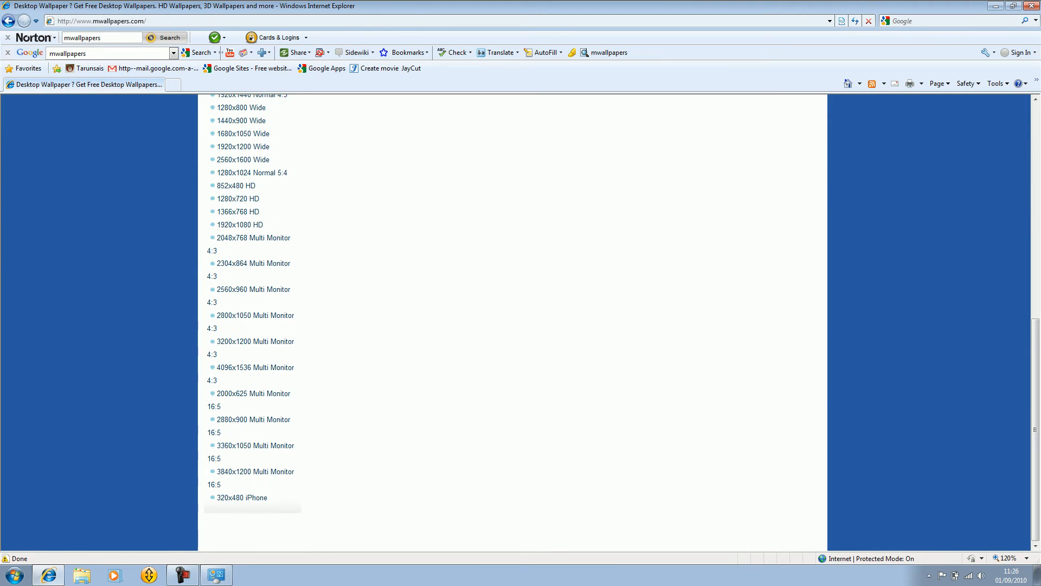
pyautogui.scroll(3)
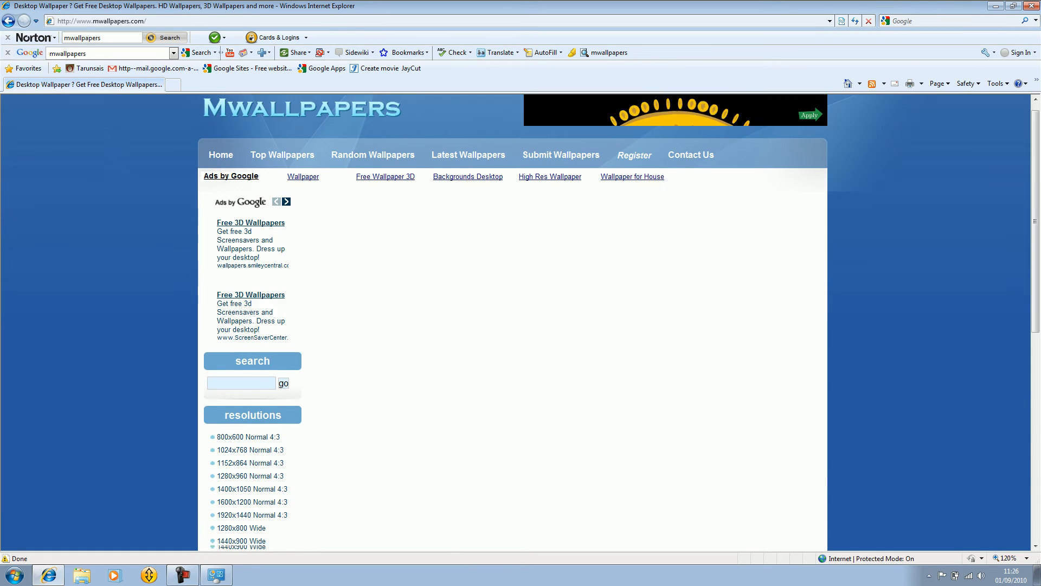
pyautogui.scroll(-3)
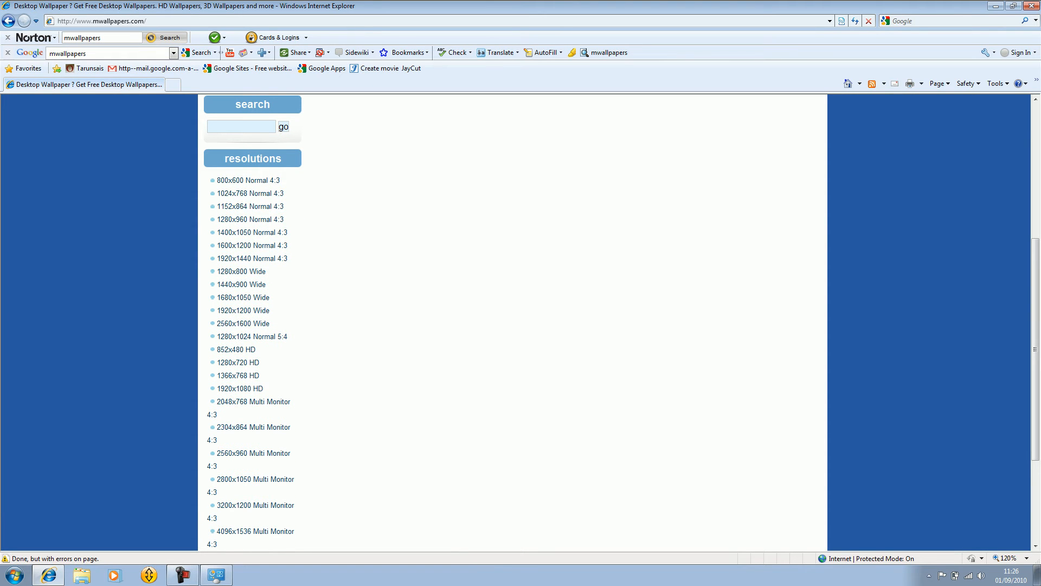
pyautogui.doubleClick(252, 159)
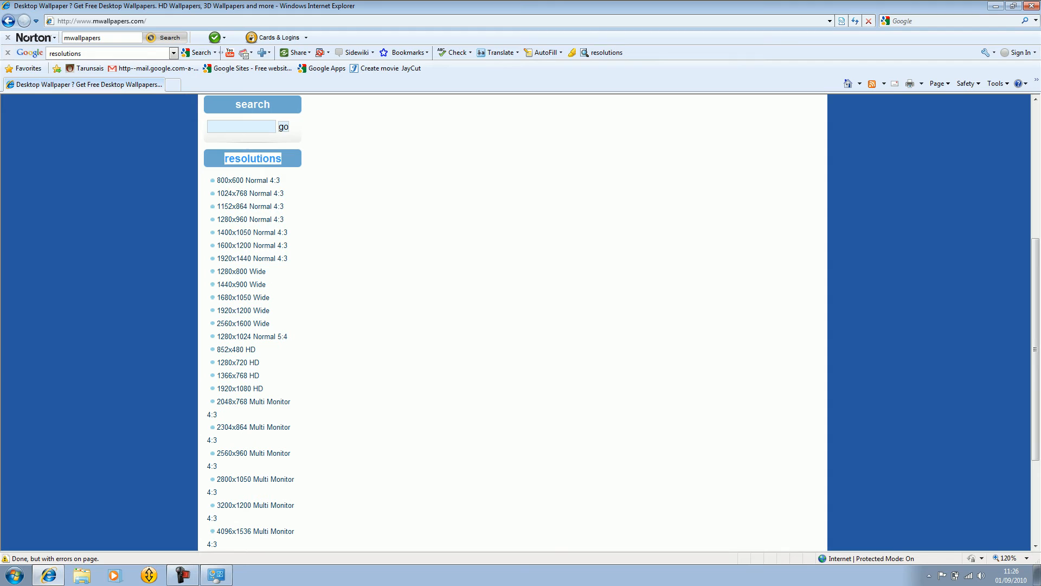
pyautogui.moveTo(250, 206)
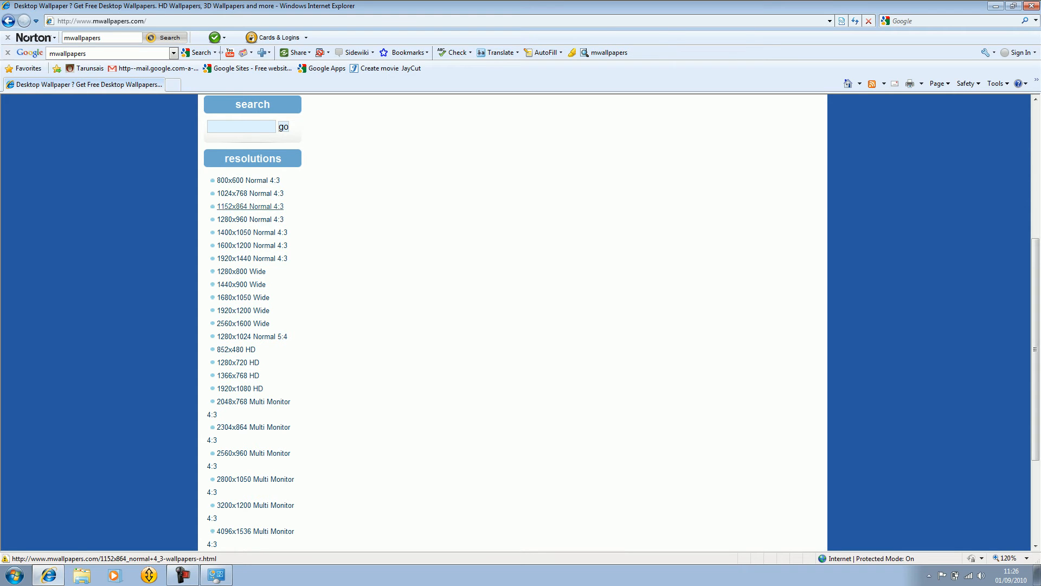
pyautogui.moveTo(251, 258)
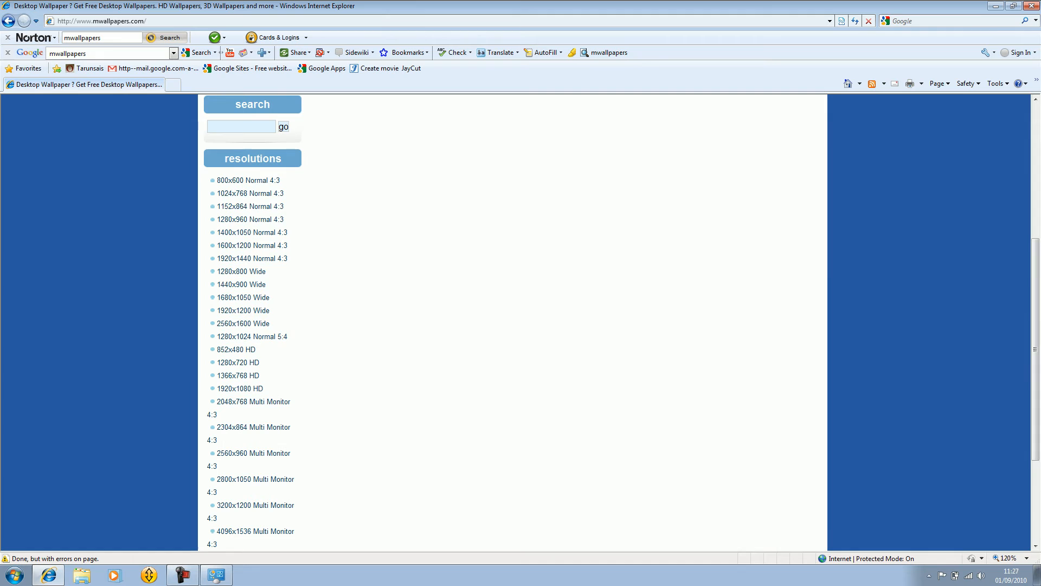
pyautogui.scroll(-3)
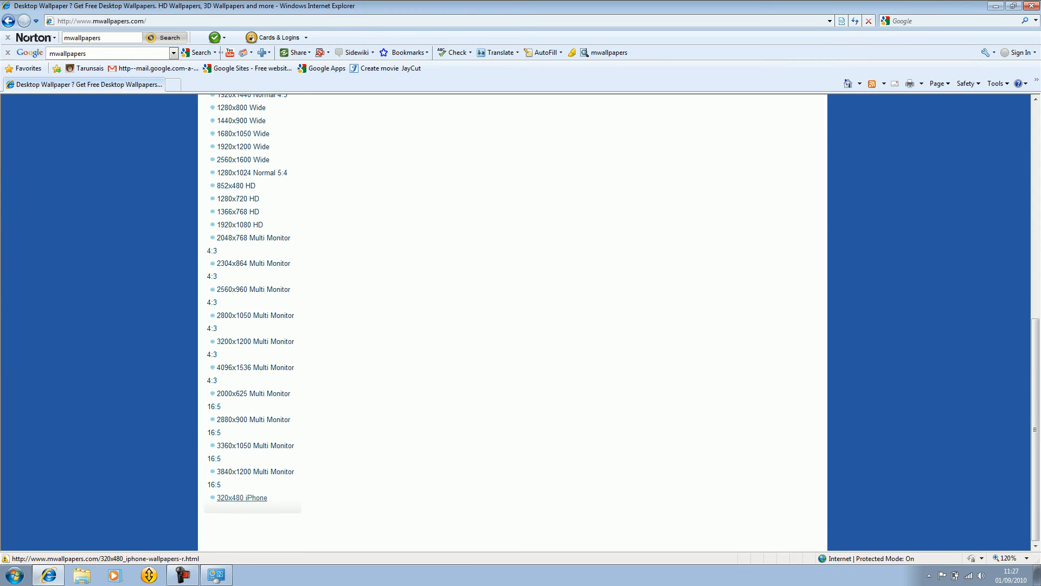
pyautogui.moveTo(255, 470)
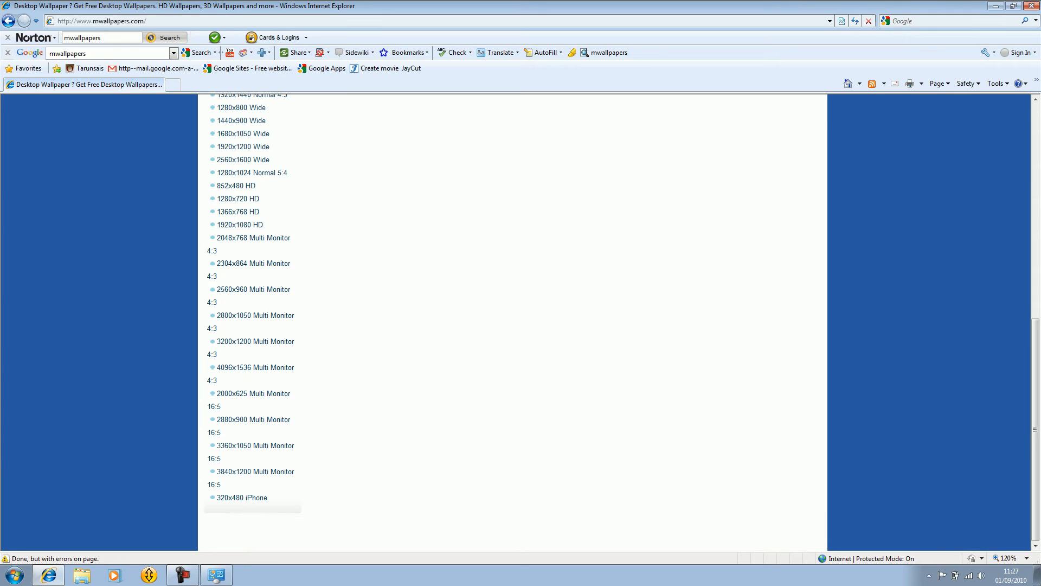
pyautogui.scroll(3)
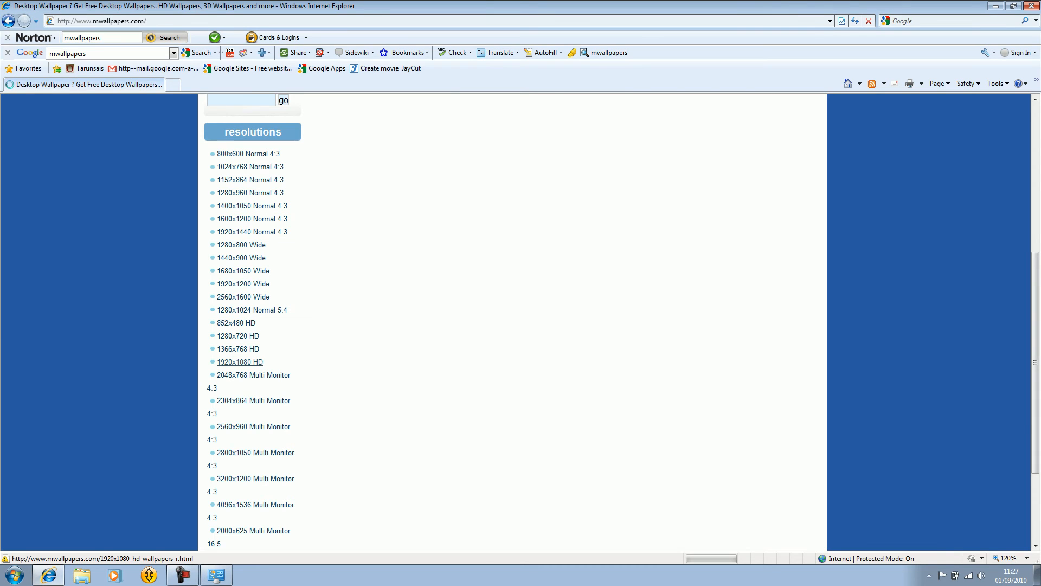
# Open the 1920x1080 HD wallpapers listing and scroll down to the page-number bar.
pyautogui.click(239, 361)
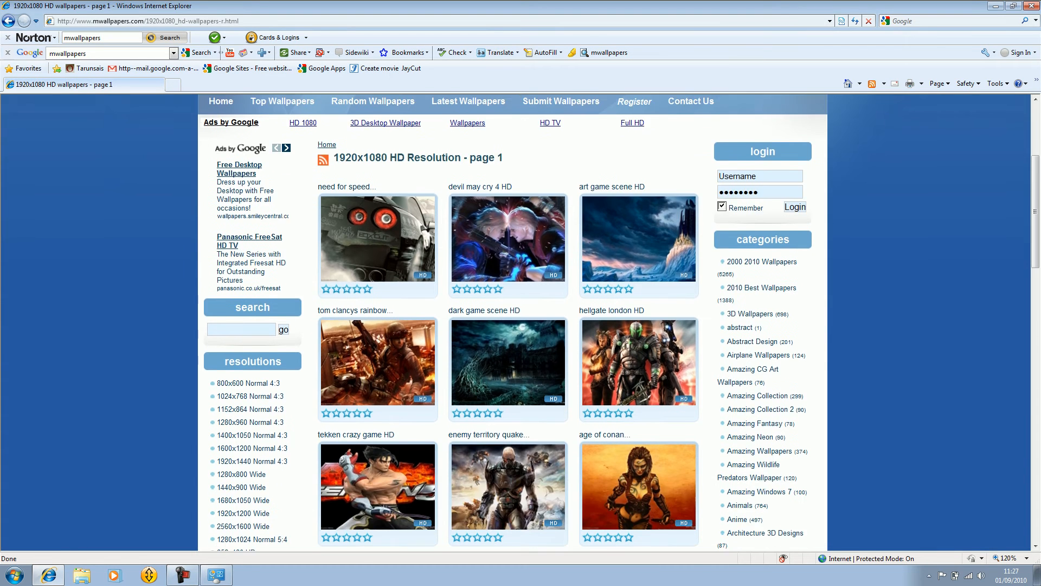
pyautogui.scroll(-3)
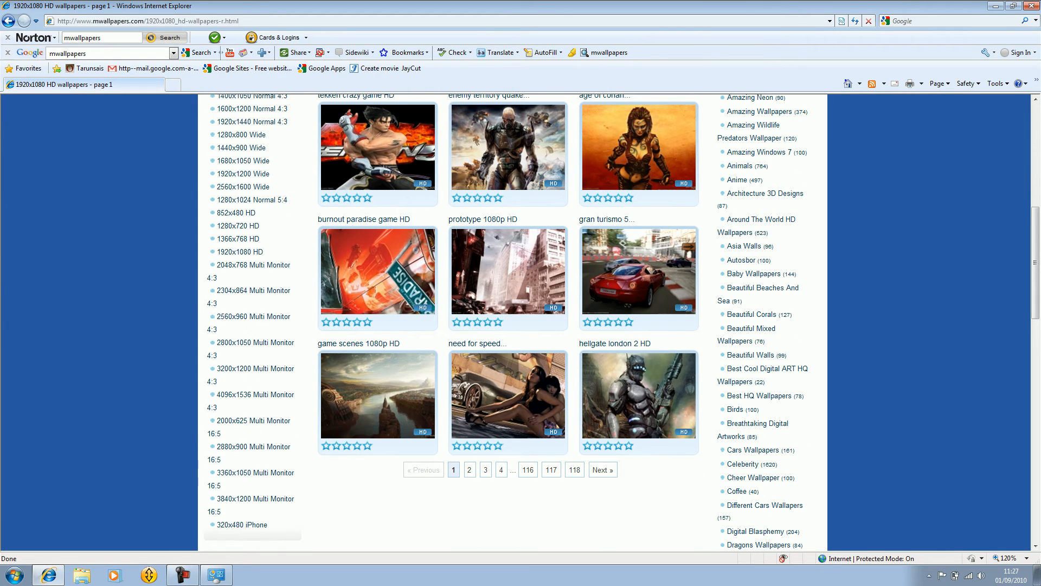
pyautogui.scroll(-3)
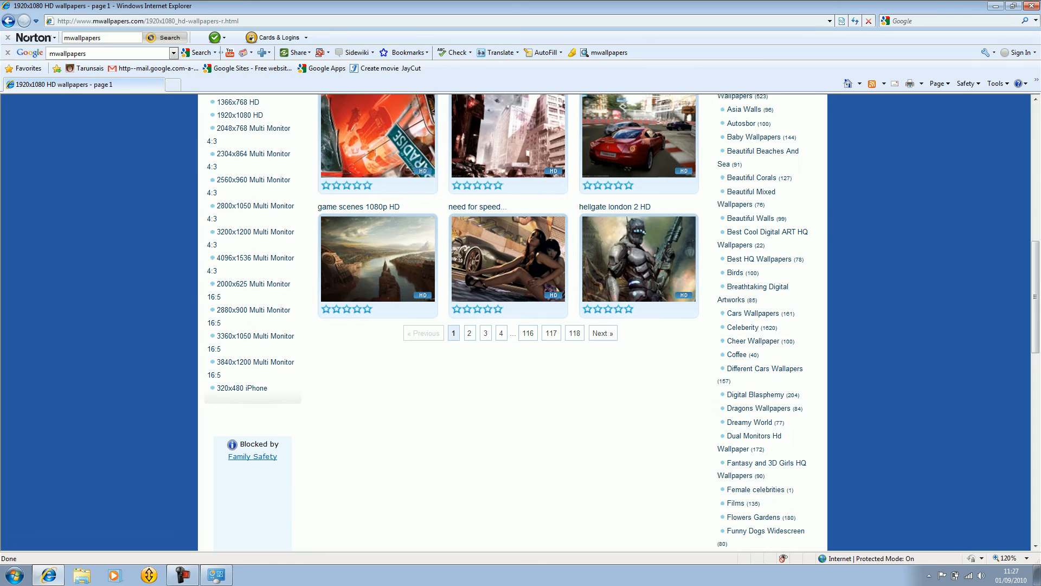
pyautogui.scroll(3)
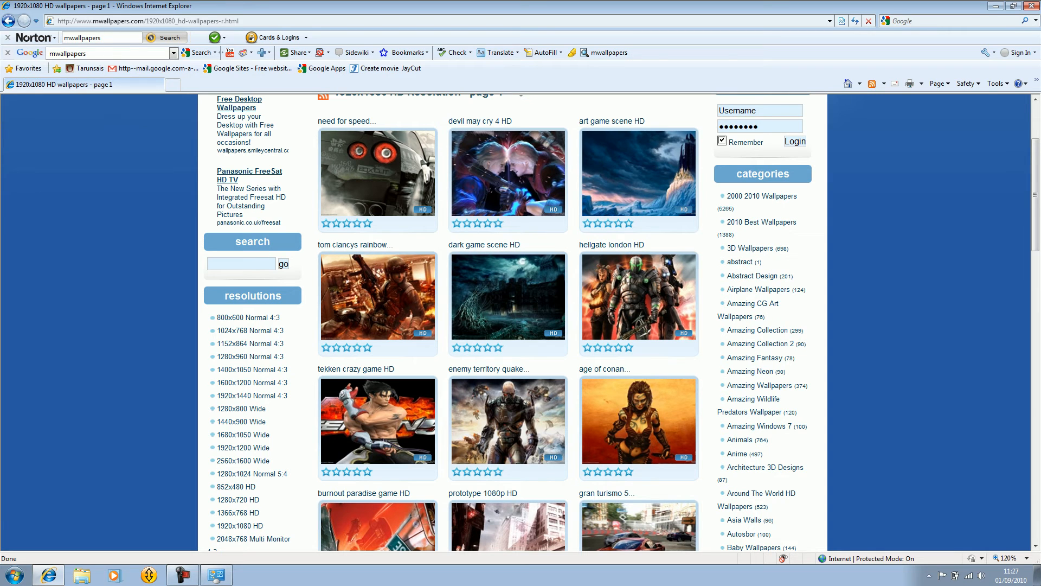
pyautogui.scroll(3)
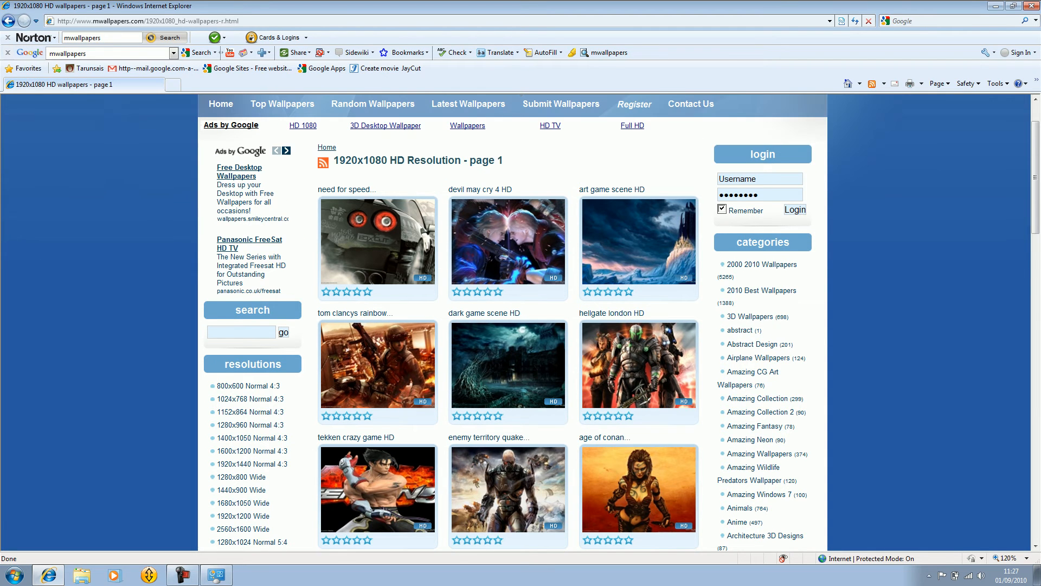
pyautogui.scroll(-3)
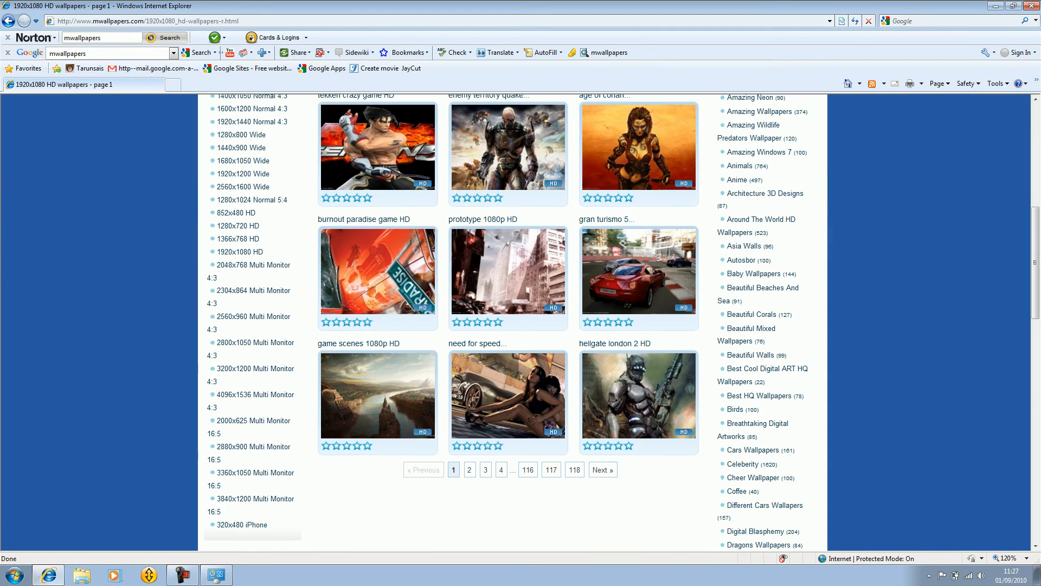
pyautogui.moveTo(470, 468)
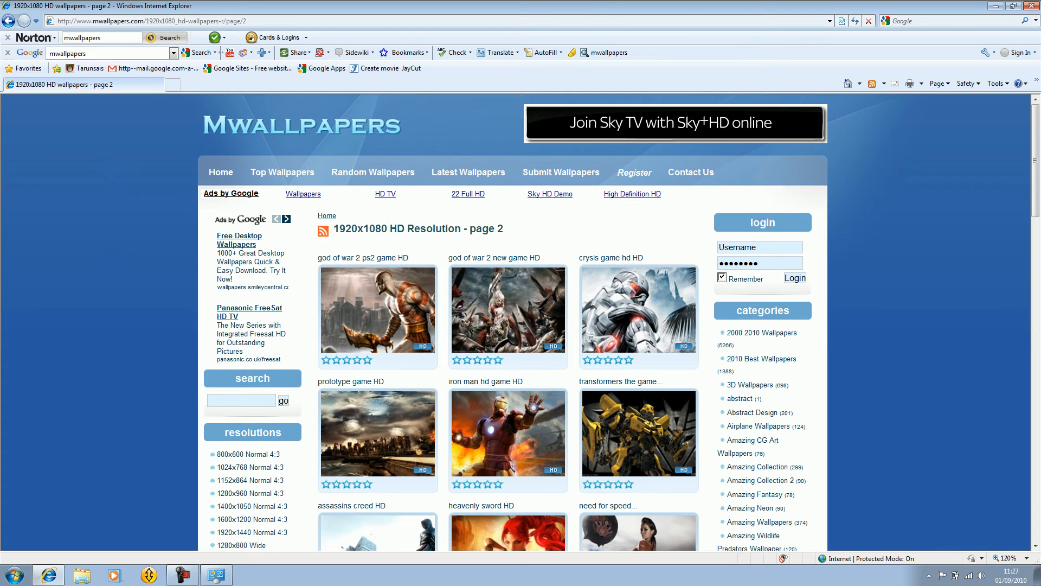
pyautogui.scroll(-3)
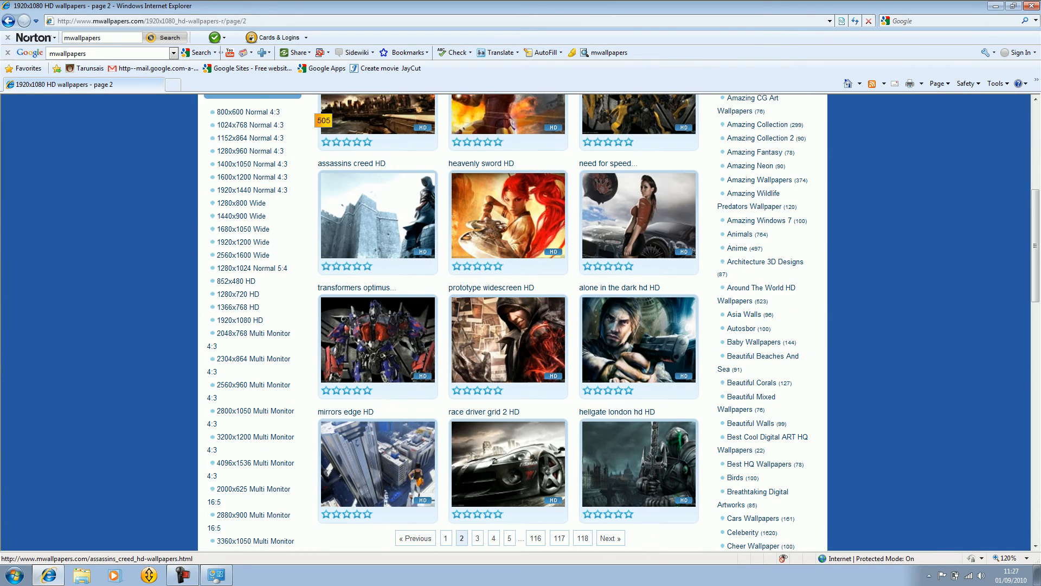
pyautogui.scroll(-3)
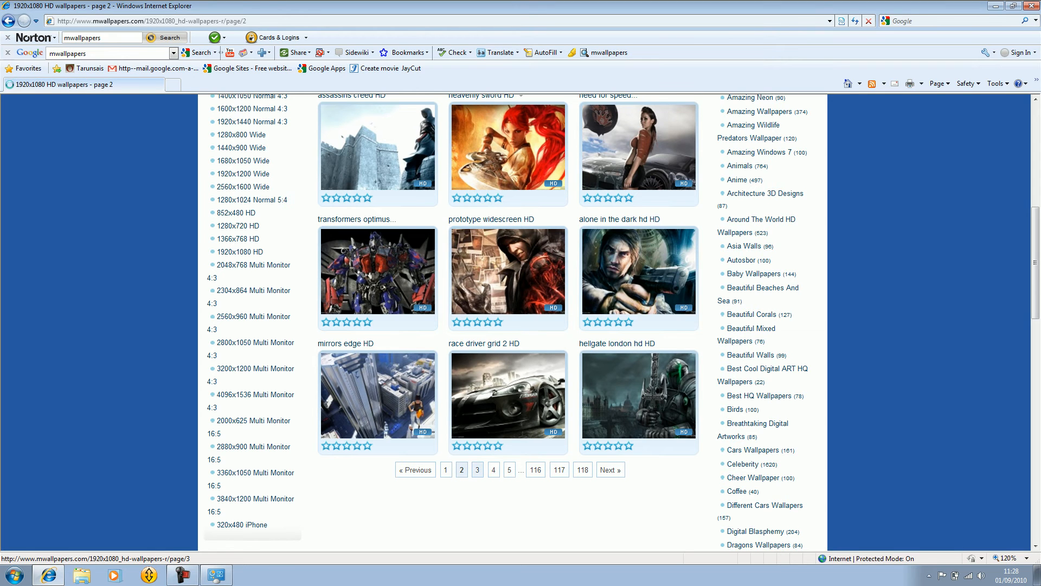
# Move to page 3 of the 1920x1080 HD listing and scroll through its thumbnails.
pyautogui.click(477, 470)
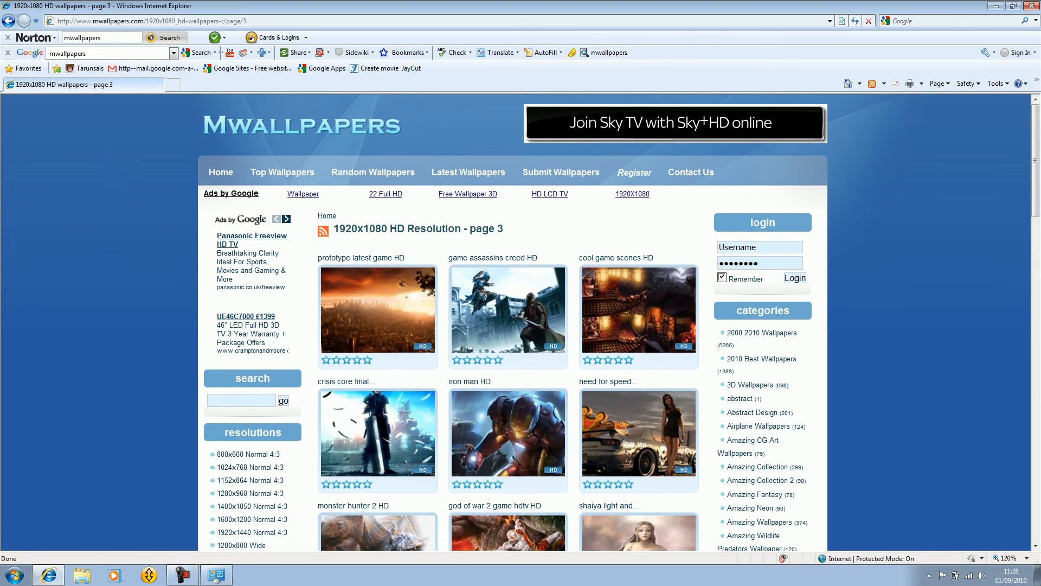
pyautogui.scroll(-3)
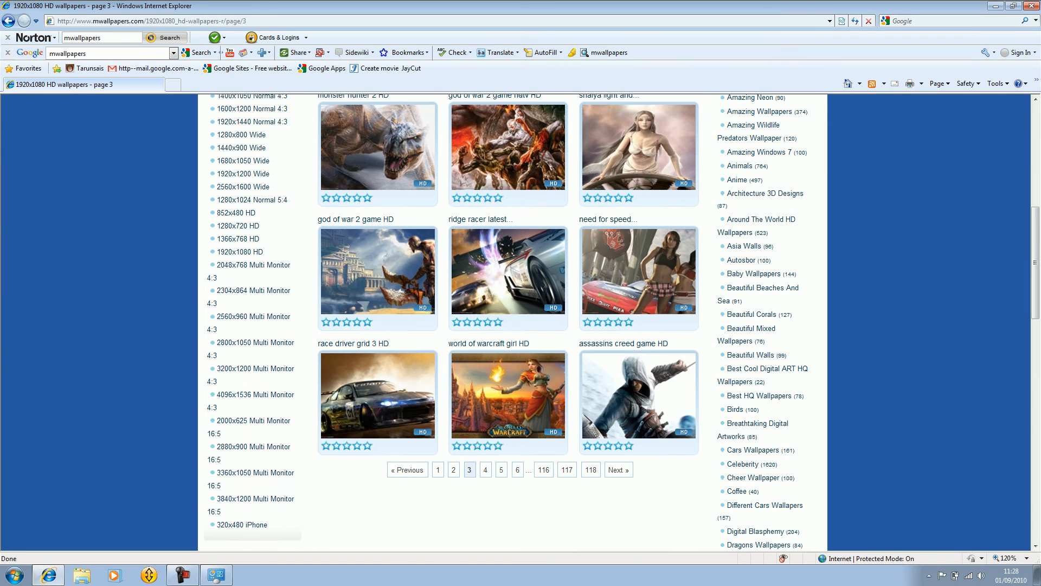
pyautogui.moveTo(377, 271)
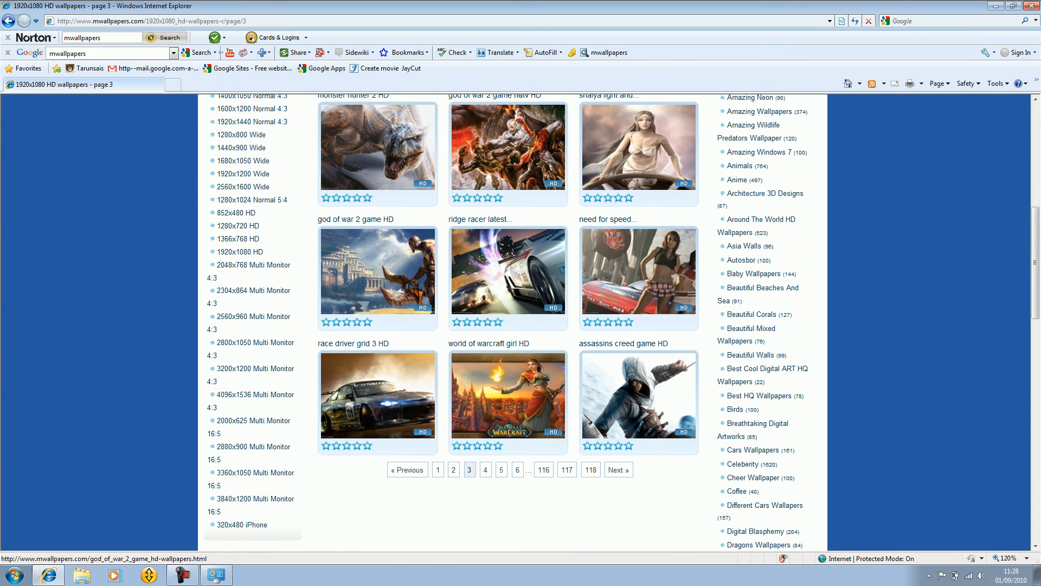
pyautogui.moveTo(491, 394)
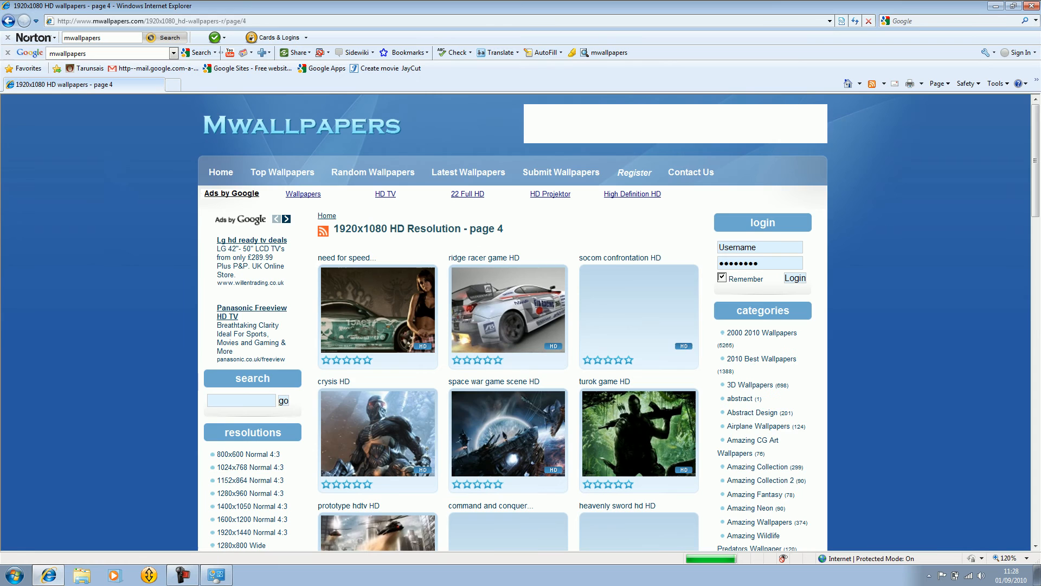
pyautogui.scroll(-3)
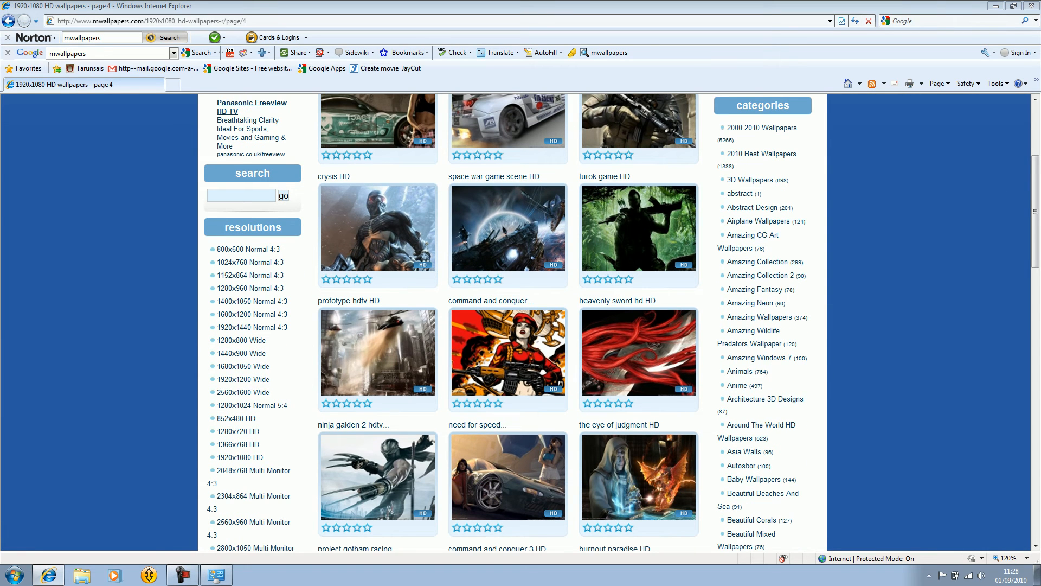
pyautogui.moveTo(758, 356)
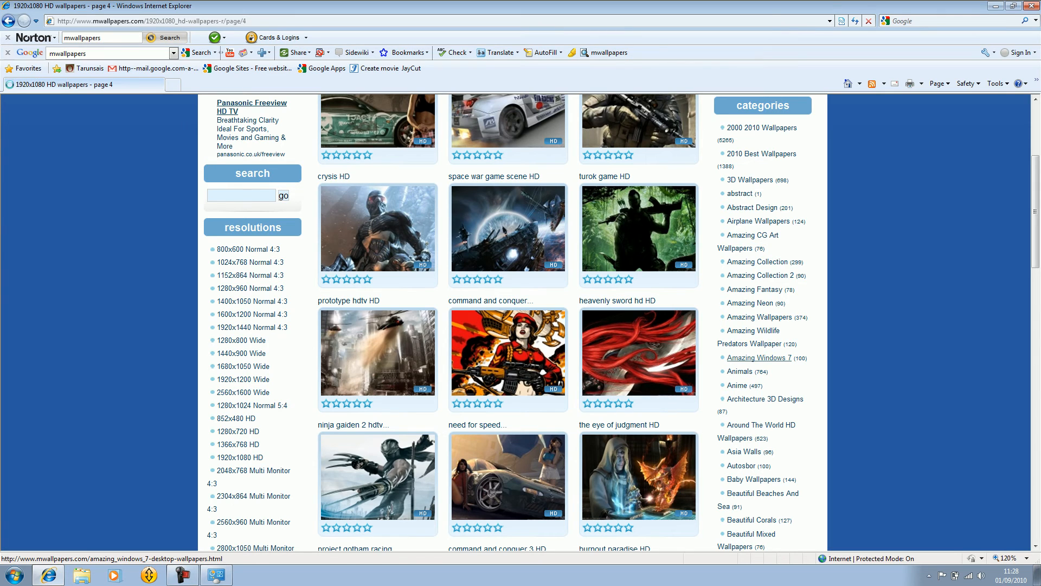
# Browse the Amazing Windows 7 category's wallpapers, then pick Around The World HD from the sidebar.
pyautogui.click(758, 357)
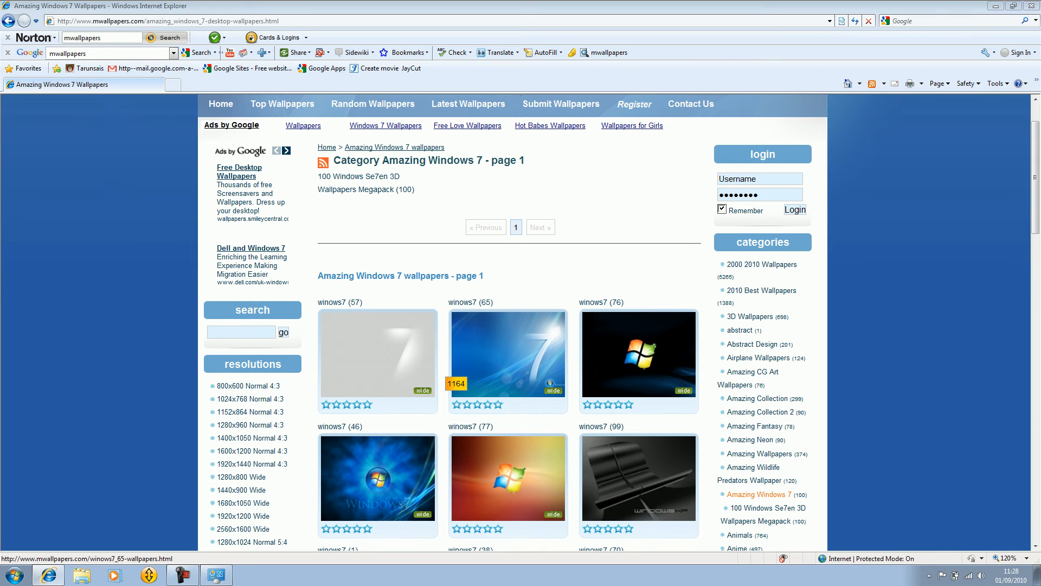
pyautogui.scroll(-3)
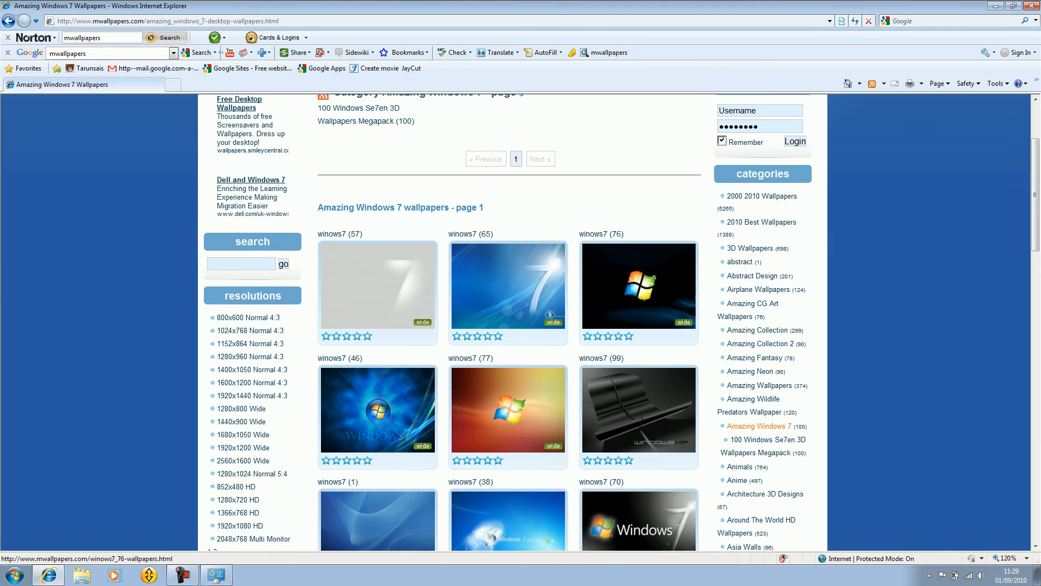
pyautogui.scroll(-3)
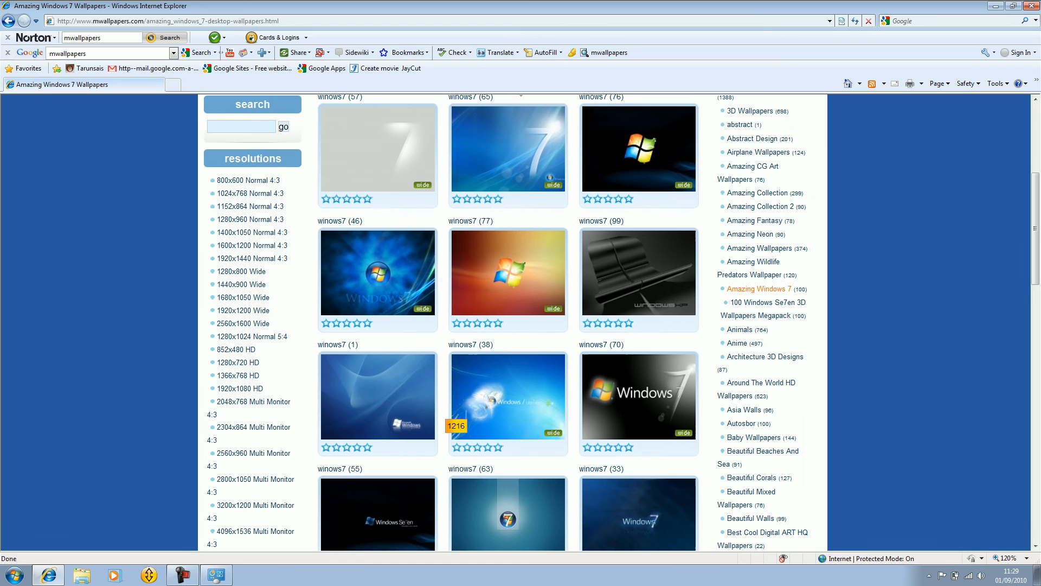
pyautogui.scroll(-3)
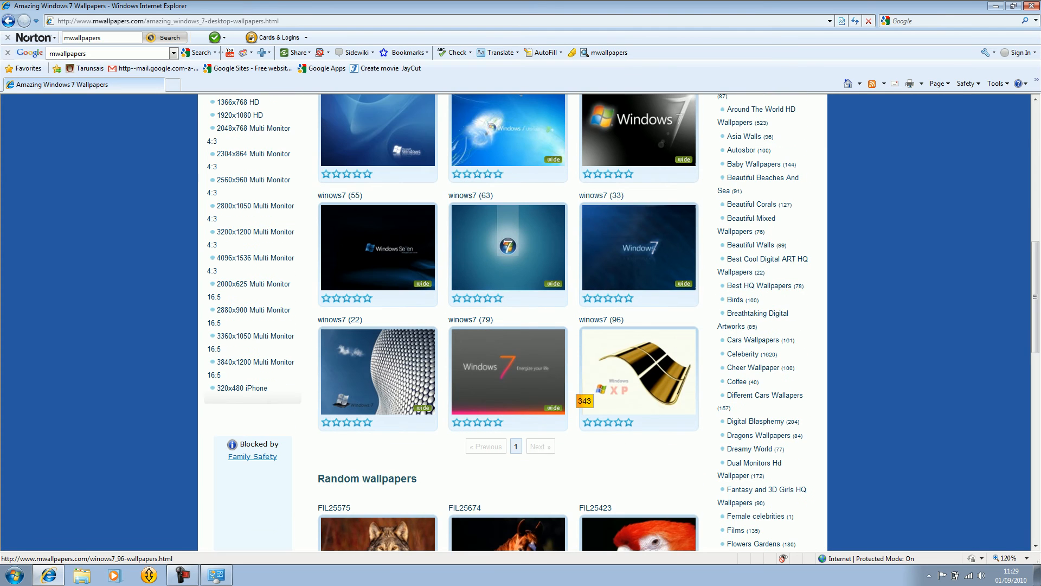
pyautogui.scroll(-3)
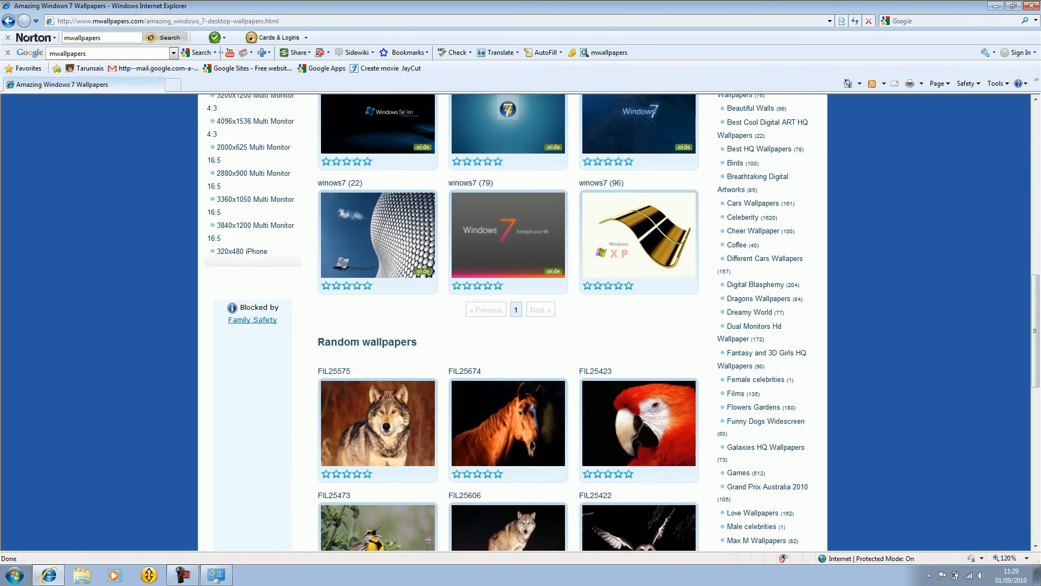
pyautogui.scroll(-3)
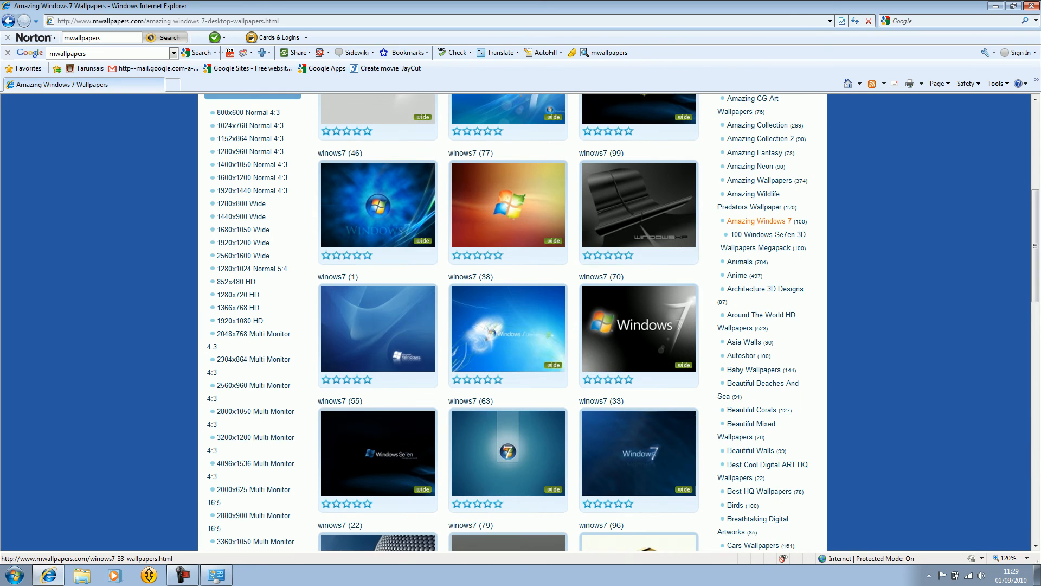
pyautogui.scroll(3)
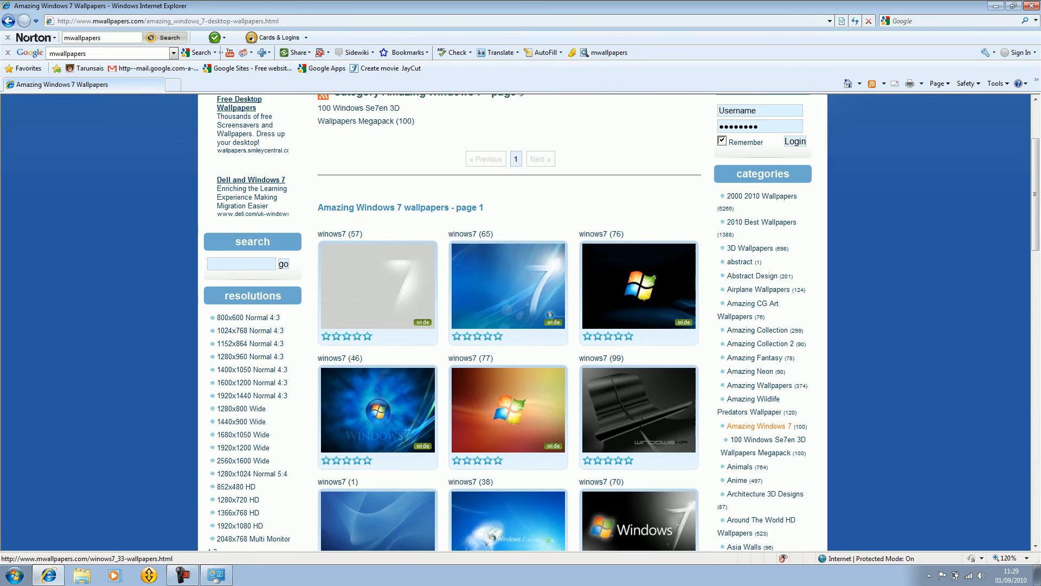
pyautogui.moveTo(637, 412)
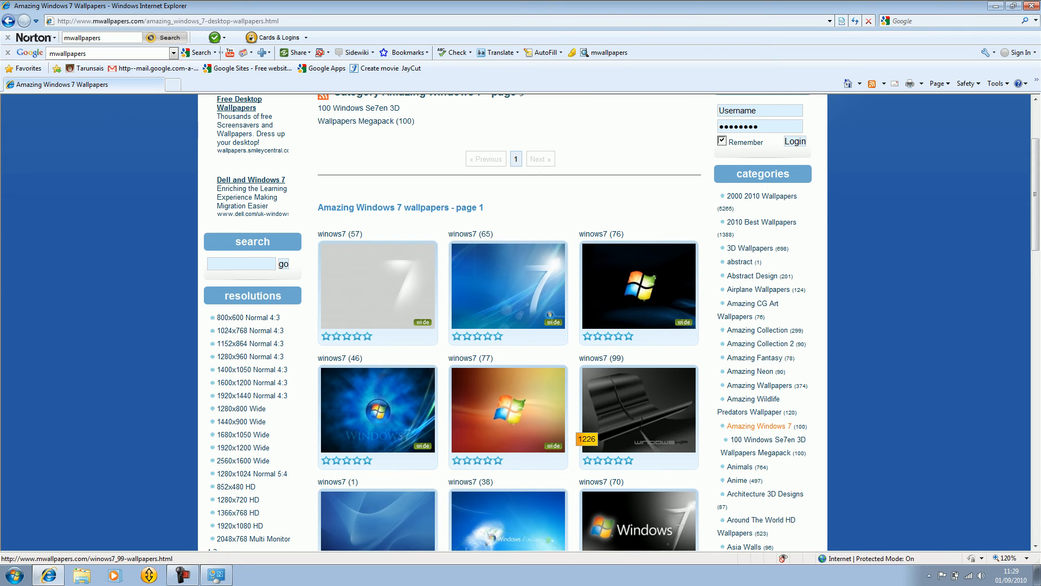
pyautogui.moveTo(508, 408)
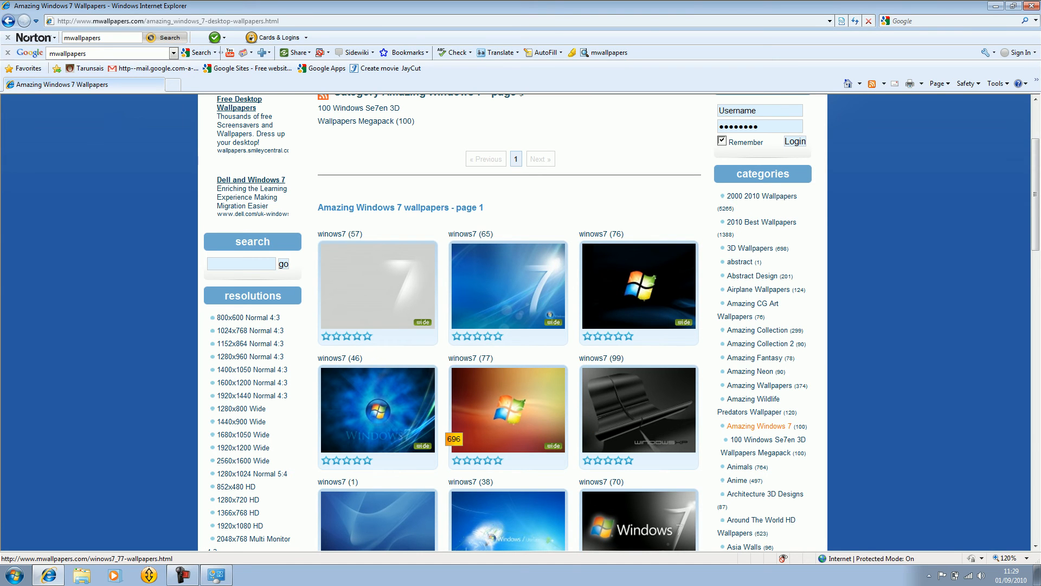
pyautogui.scroll(-3)
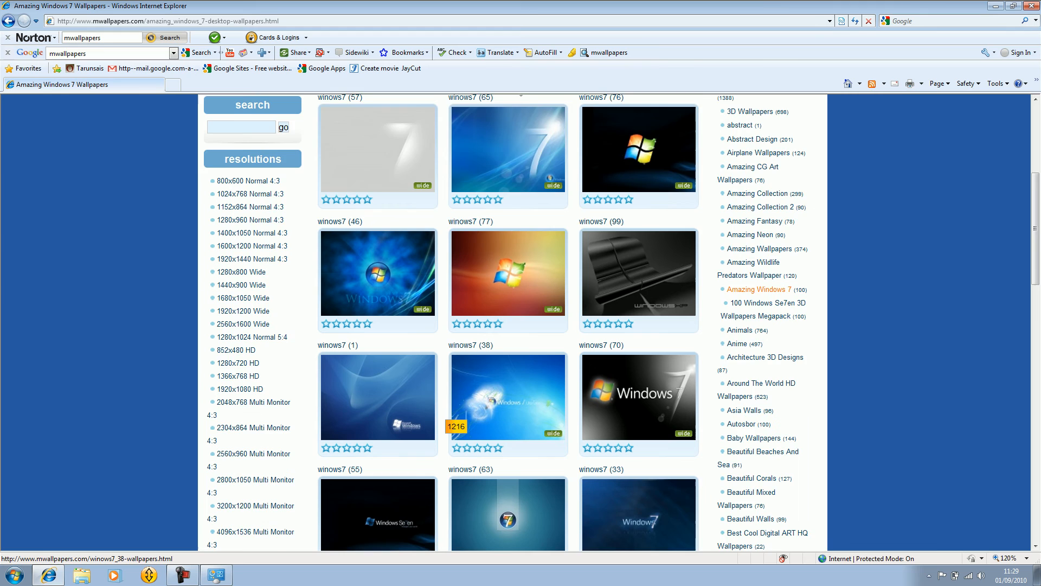
pyautogui.scroll(-3)
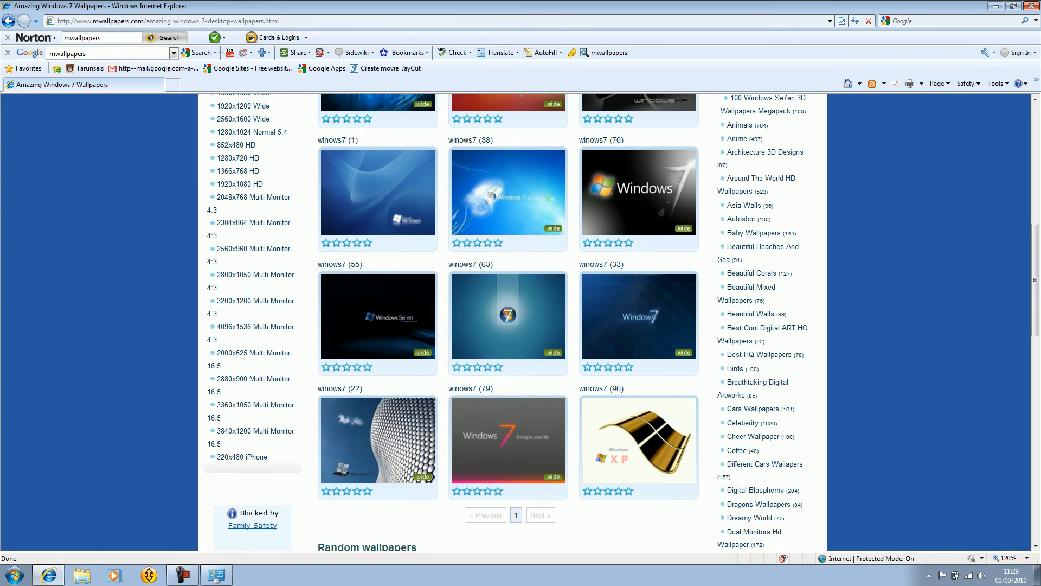
pyautogui.moveTo(738, 218)
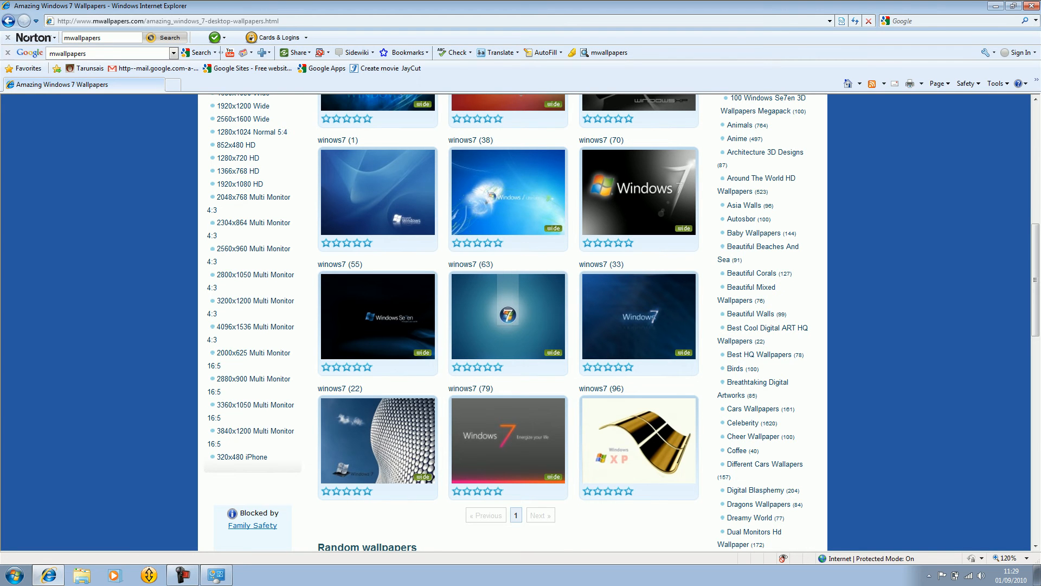
pyautogui.scroll(3)
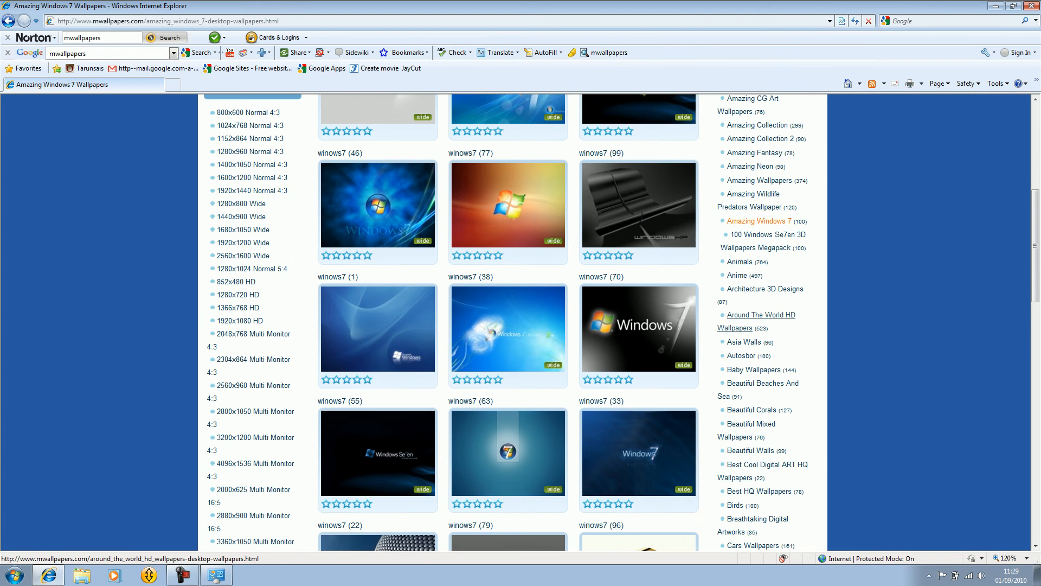
pyautogui.click(759, 315)
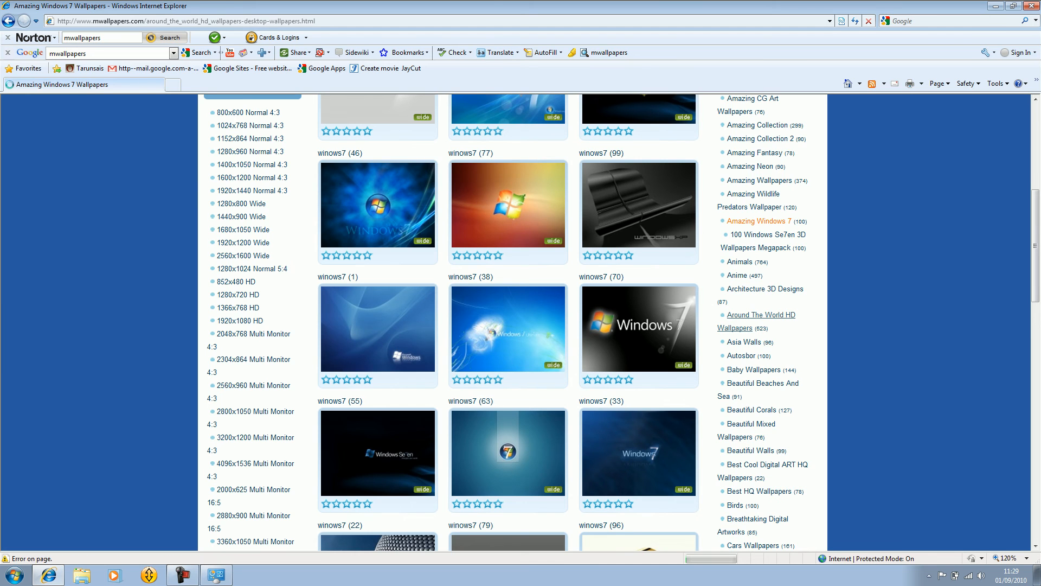
# Open the Around The World HD category and the Lakeside Pond, St. Mary Lake wallpaper page.
pyautogui.click(760, 314)
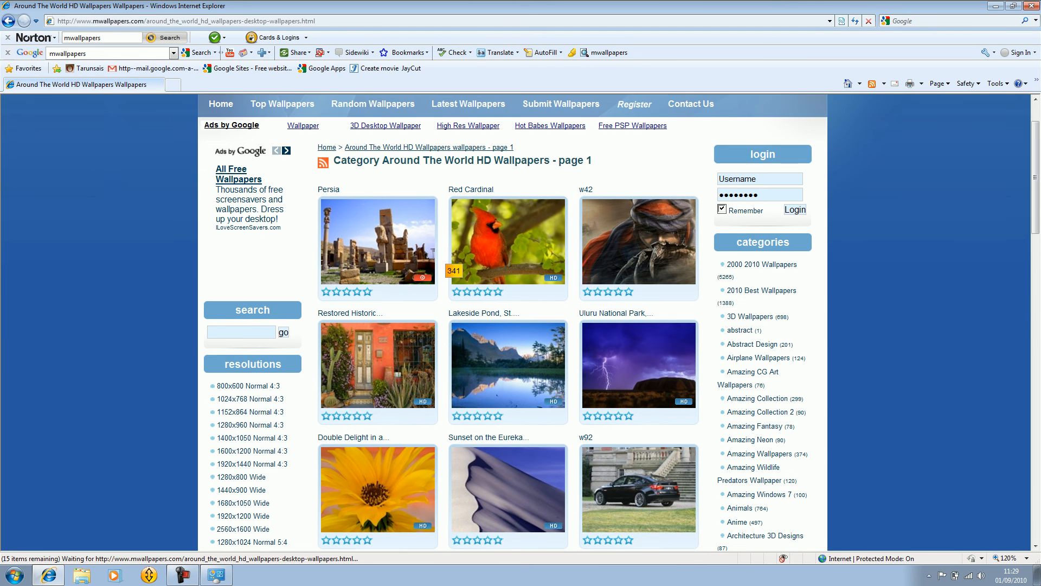
pyautogui.scroll(-3)
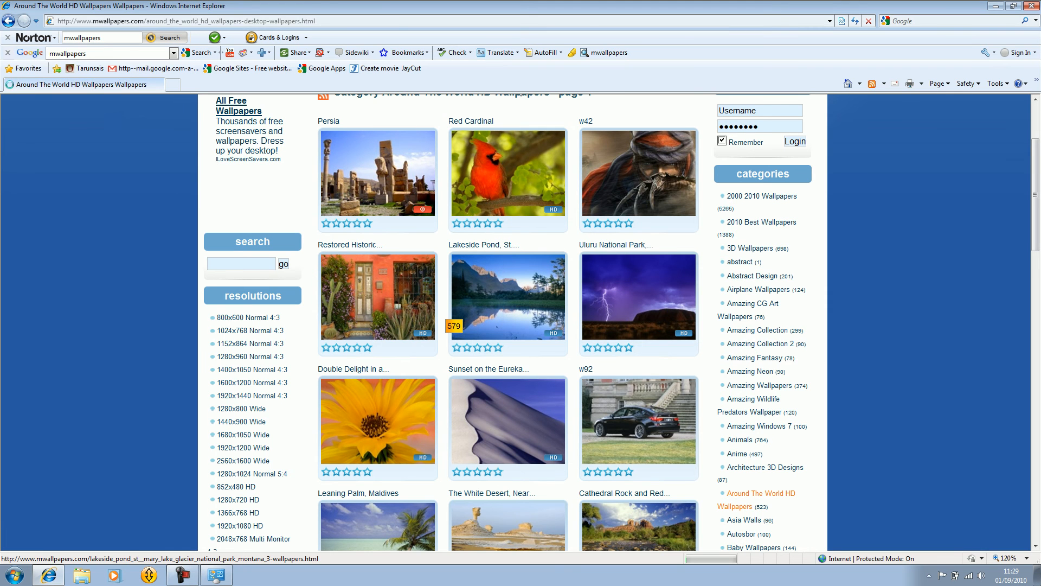
pyautogui.click(507, 295)
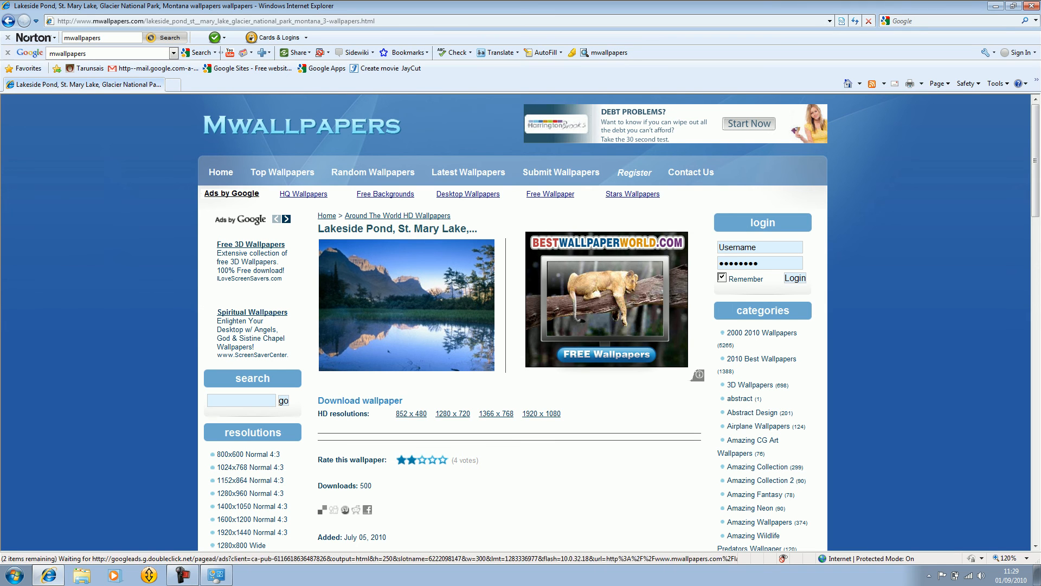
# Rate the Lakeside Pond wallpaper with a star vote and return to the top of its page.
pyautogui.click(446, 460)
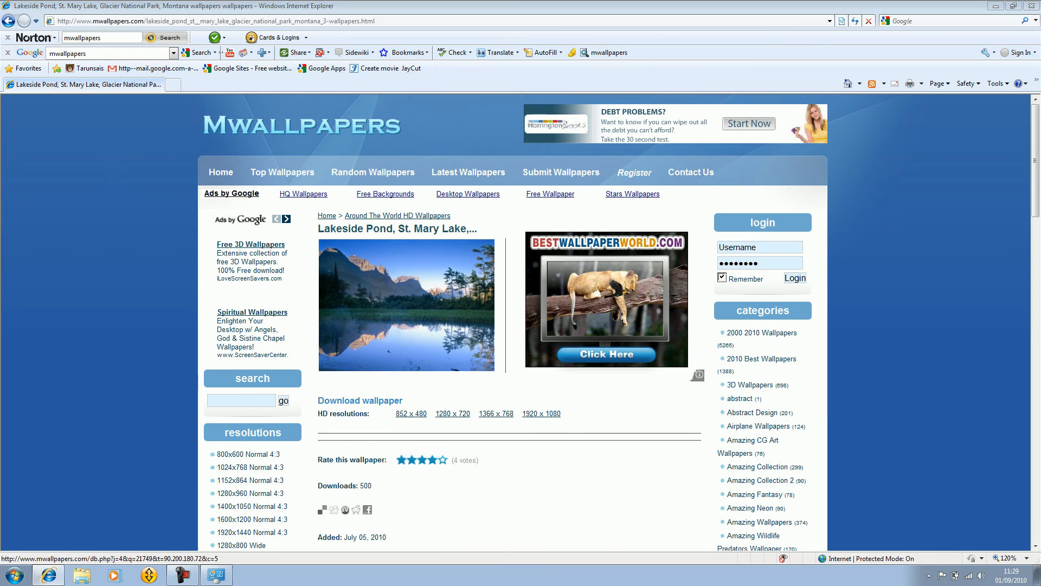
pyautogui.click(413, 460)
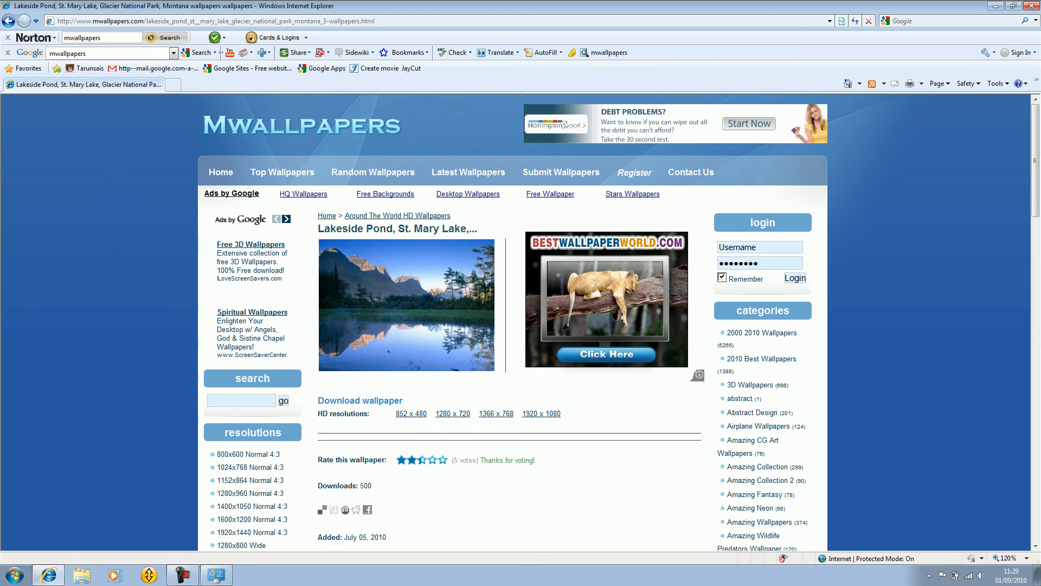
pyautogui.moveTo(410, 413)
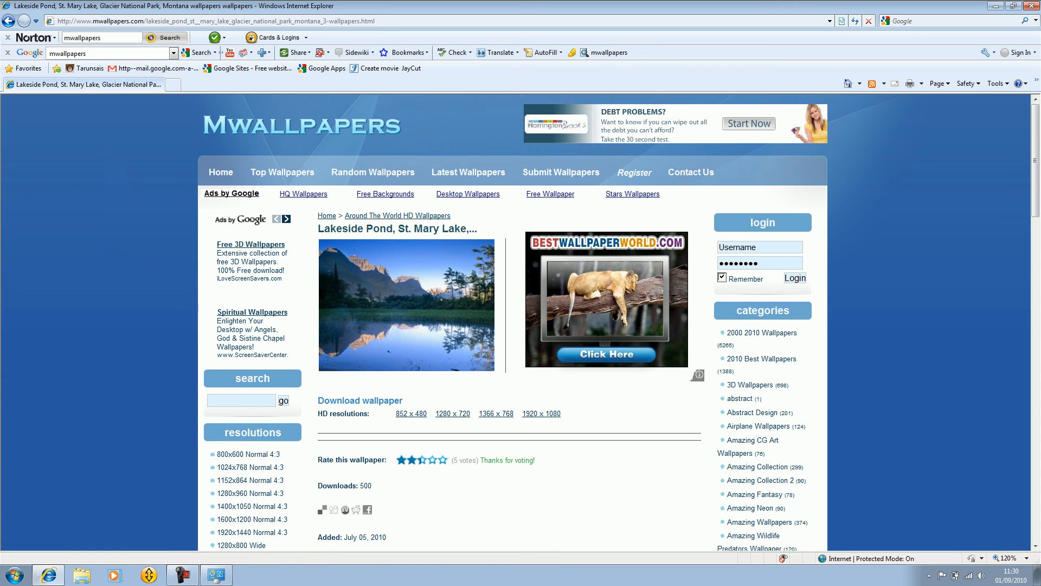
pyautogui.moveTo(541, 413)
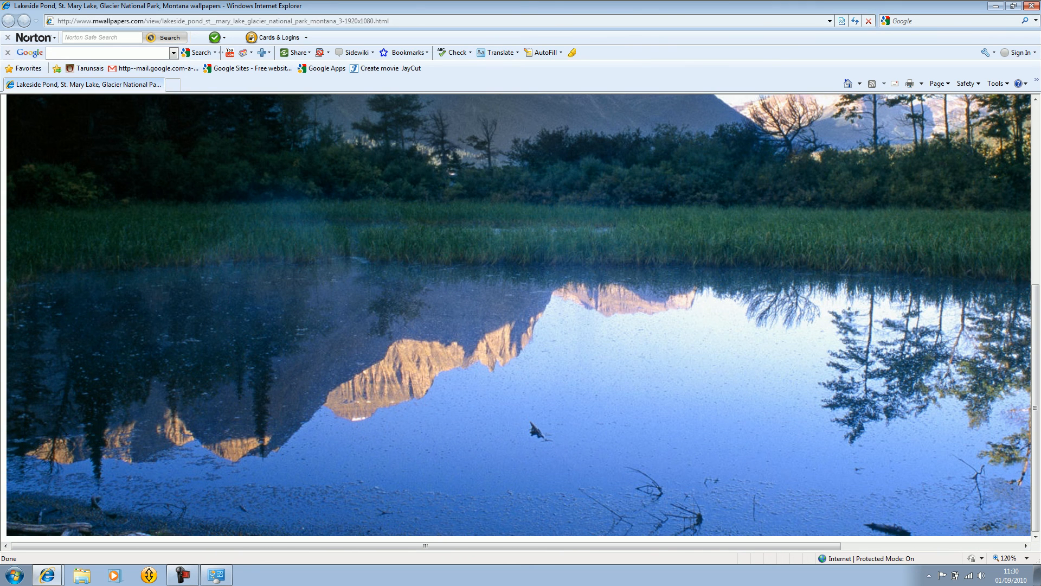
pyautogui.scroll(3)
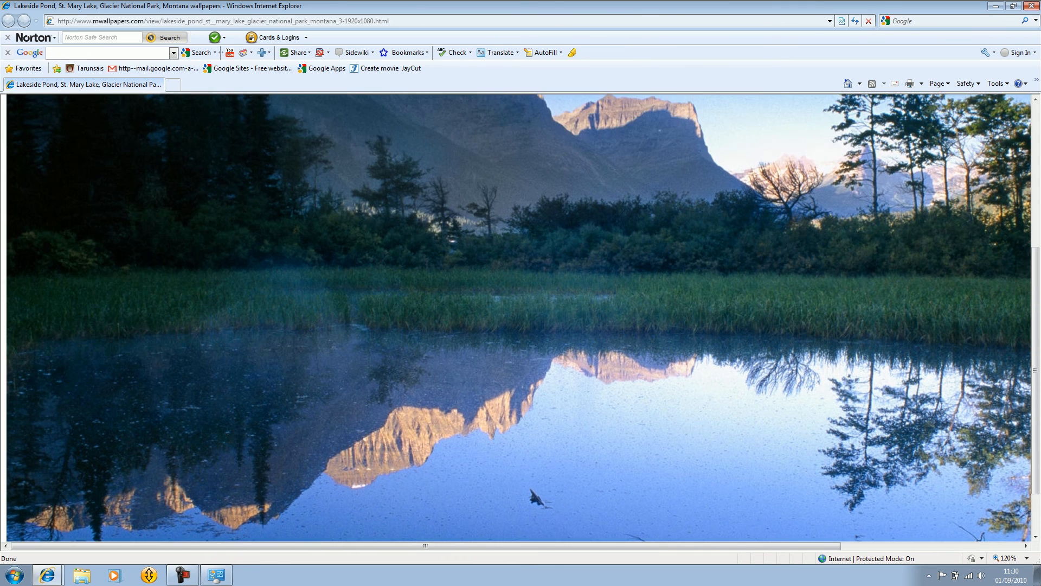
pyautogui.scroll(3)
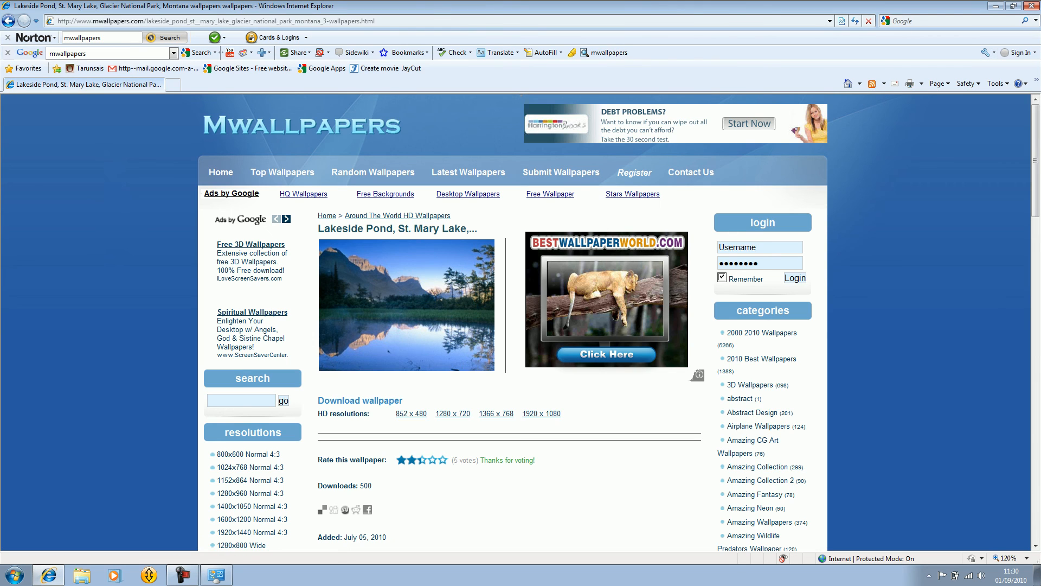
pyautogui.moveTo(762, 332)
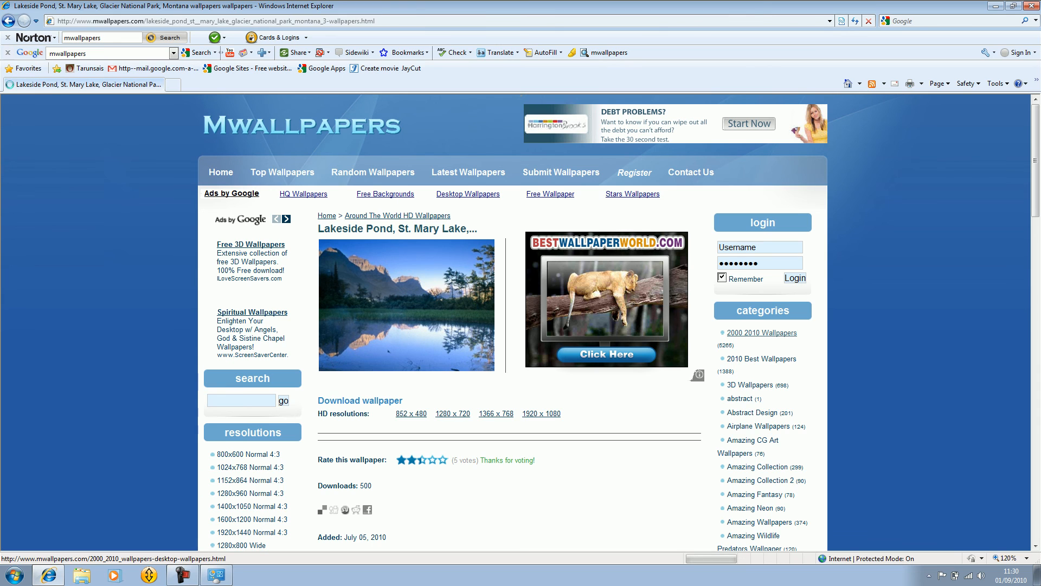
# Open the 2000 2010 Wallpapers category and the w42 mountain lake wallpaper's download details.
pyautogui.click(761, 333)
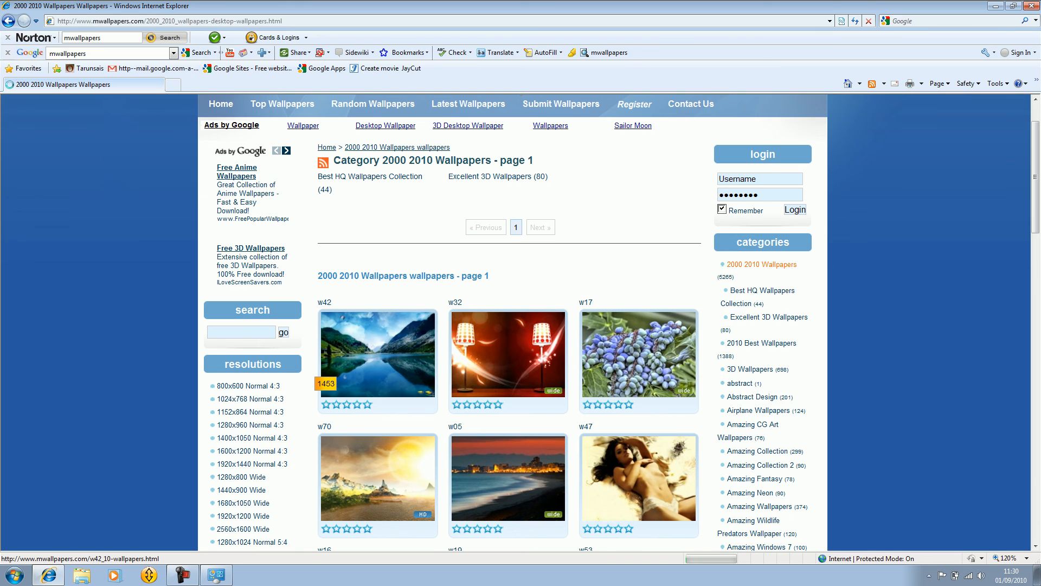
pyautogui.click(377, 355)
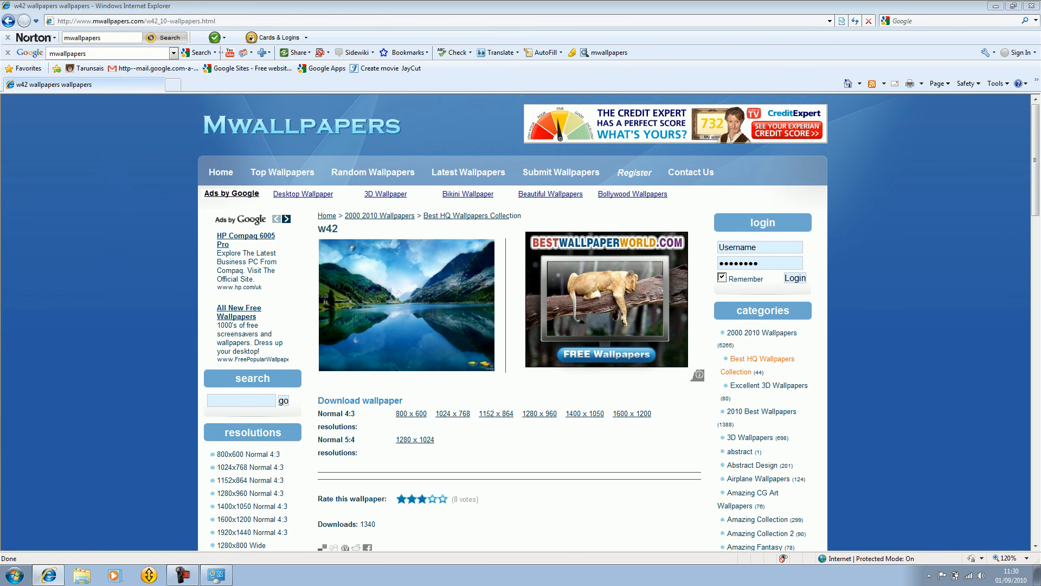
pyautogui.scroll(-3)
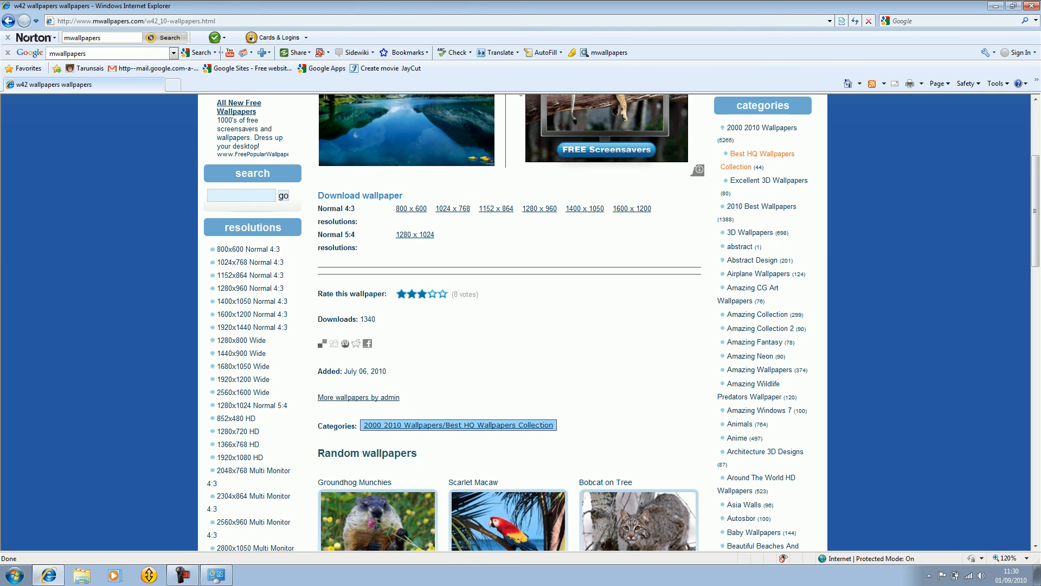
pyautogui.moveTo(751, 355)
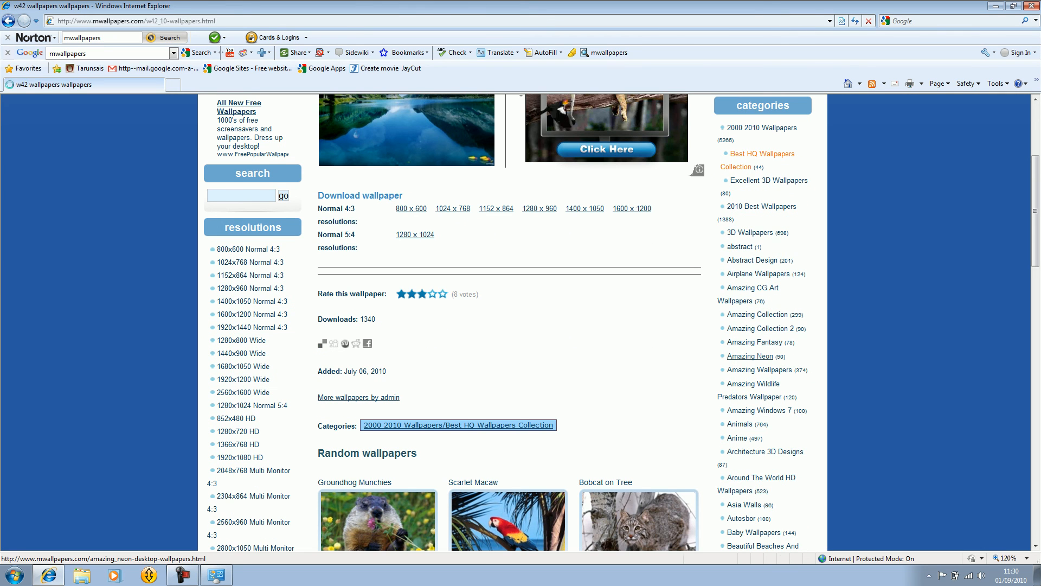
# Browse Amazing Neon and Beautiful Walls, then open the Best Cool Digital ART HQ Wallpapers category.
pyautogui.click(749, 356)
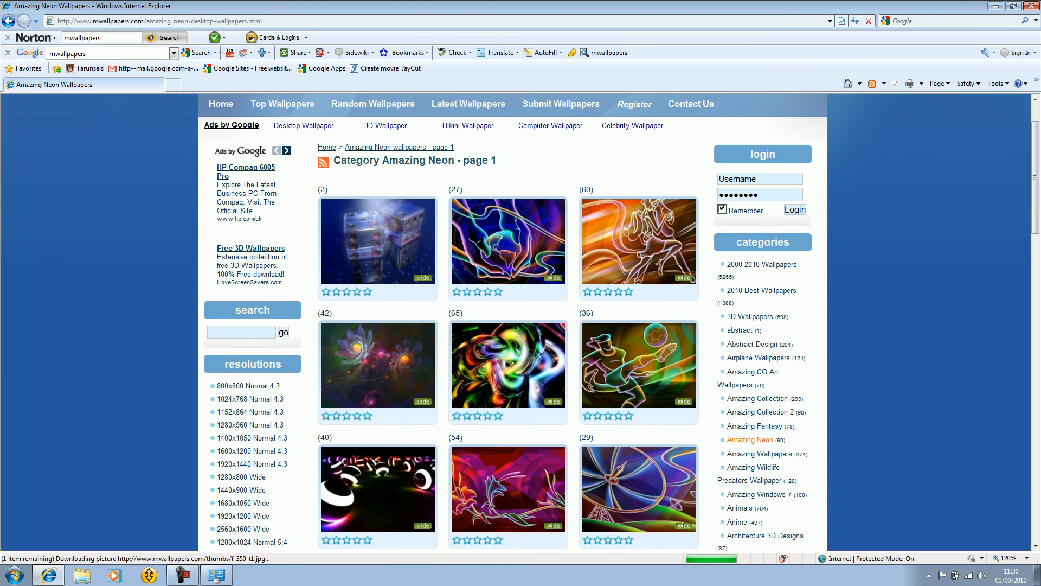
pyautogui.scroll(-3)
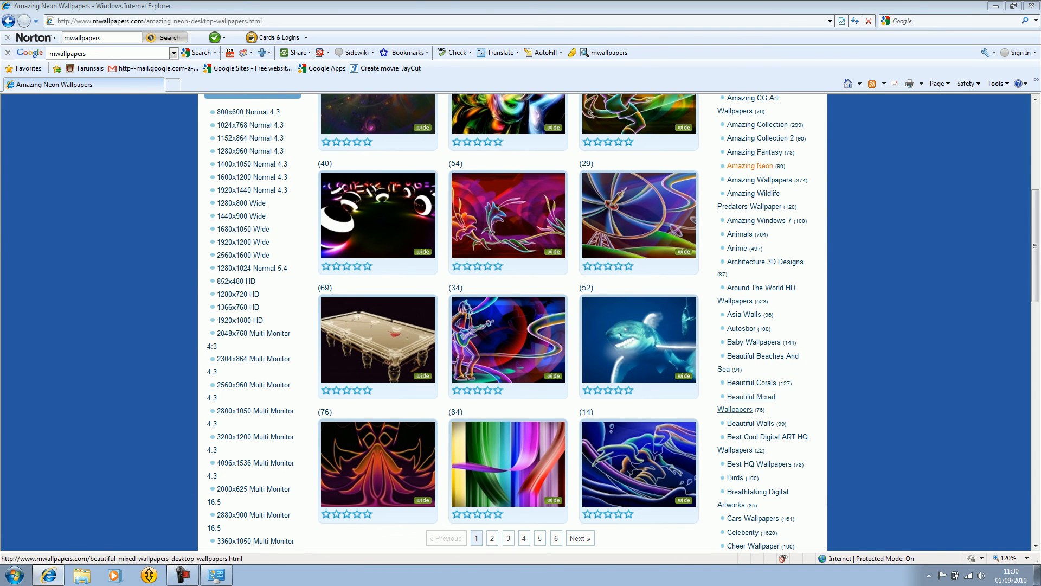
pyautogui.moveTo(750, 423)
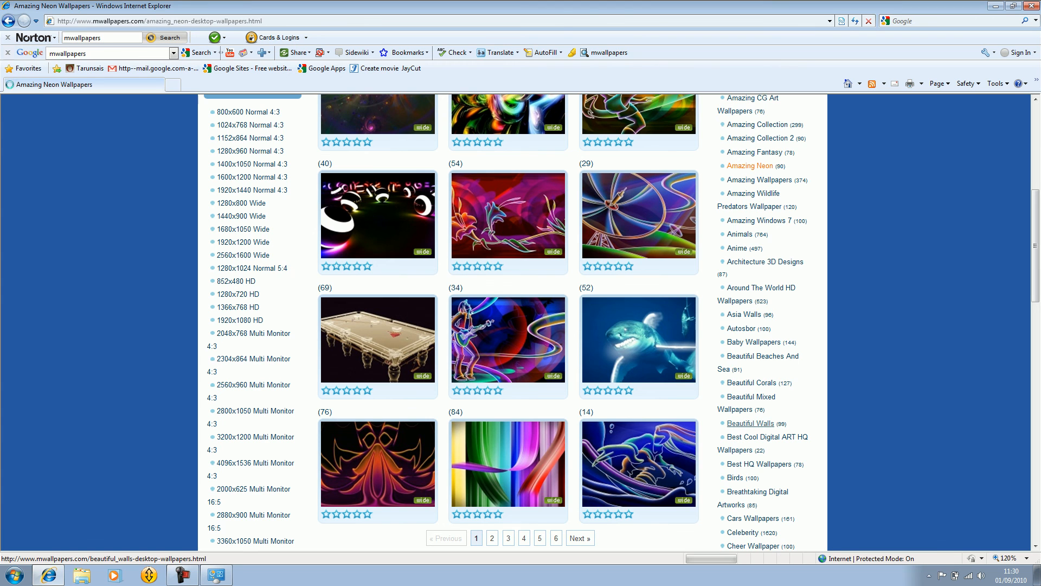
pyautogui.click(749, 423)
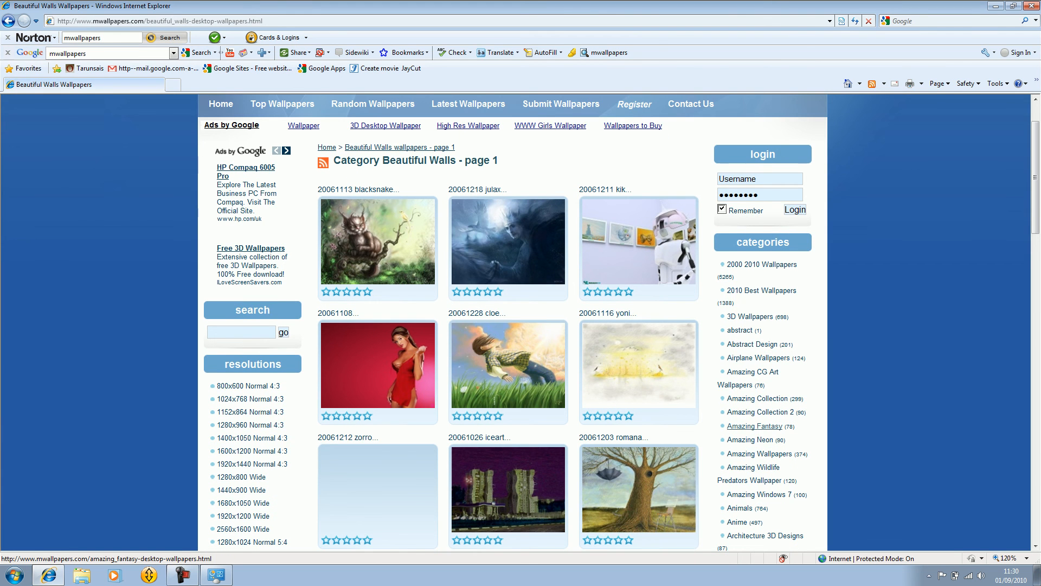
pyautogui.scroll(-3)
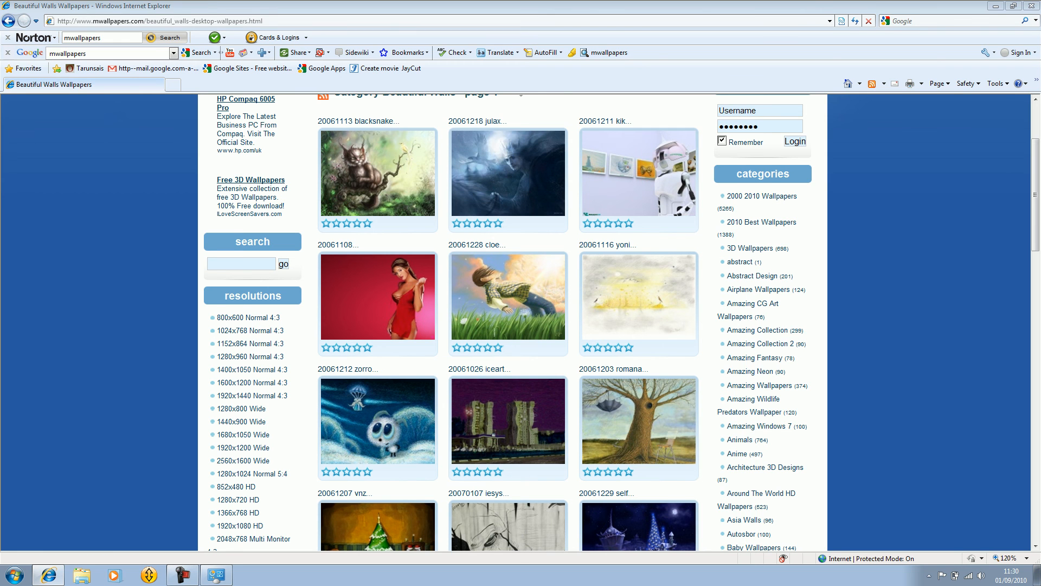
pyautogui.scroll(-3)
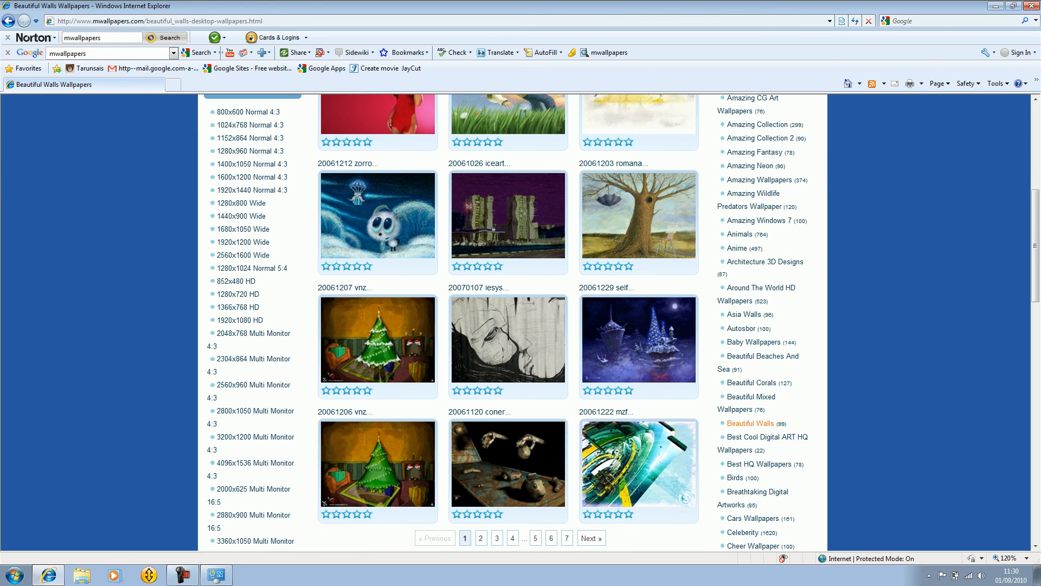
pyautogui.moveTo(767, 436)
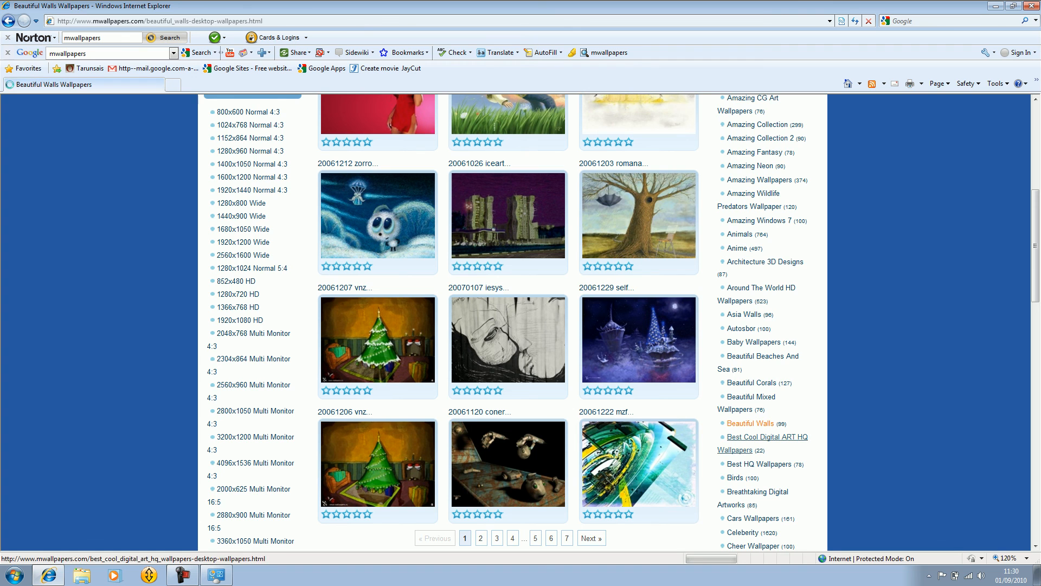
pyautogui.click(767, 436)
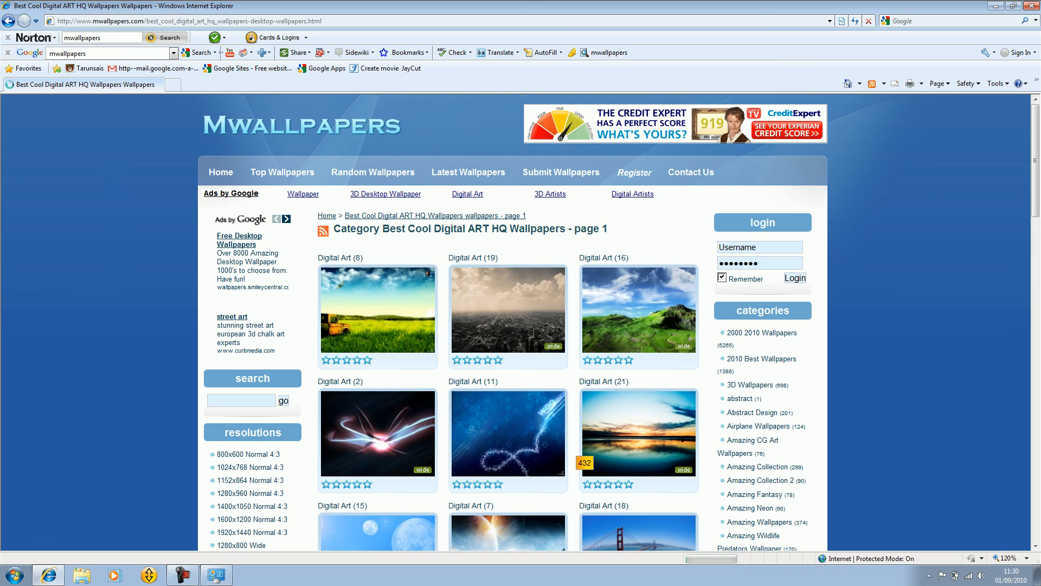
# Show the Digital Art (21) sunset wallpaper at 1920x1200 in a maximized window.
pyautogui.click(638, 431)
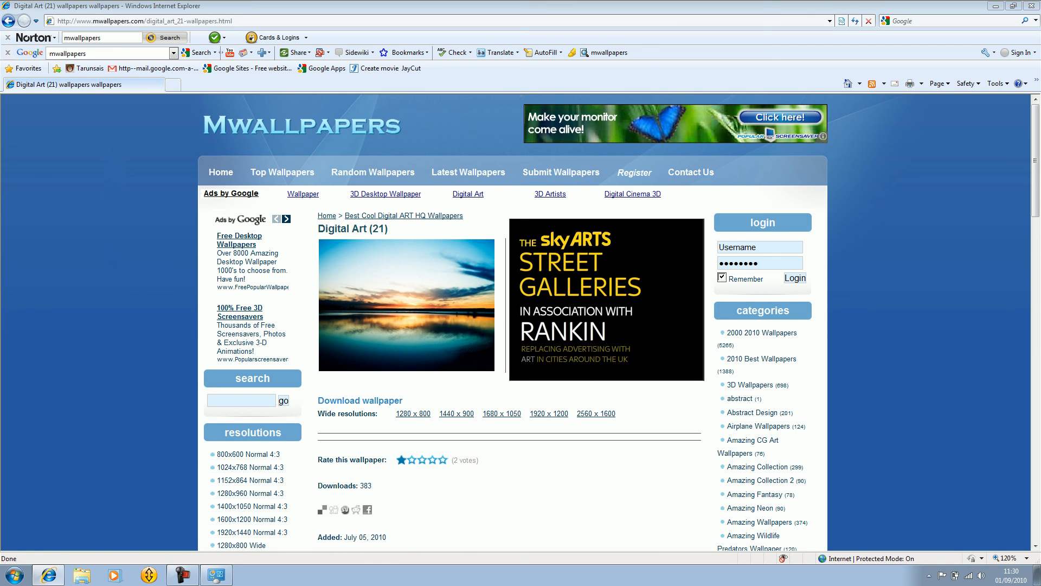
pyautogui.click(549, 412)
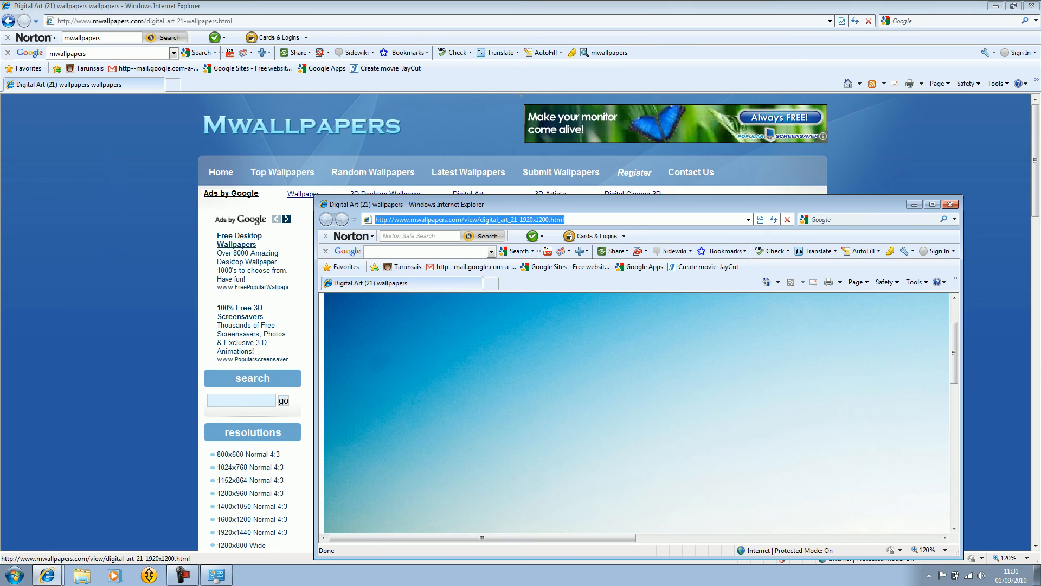
pyautogui.click(932, 205)
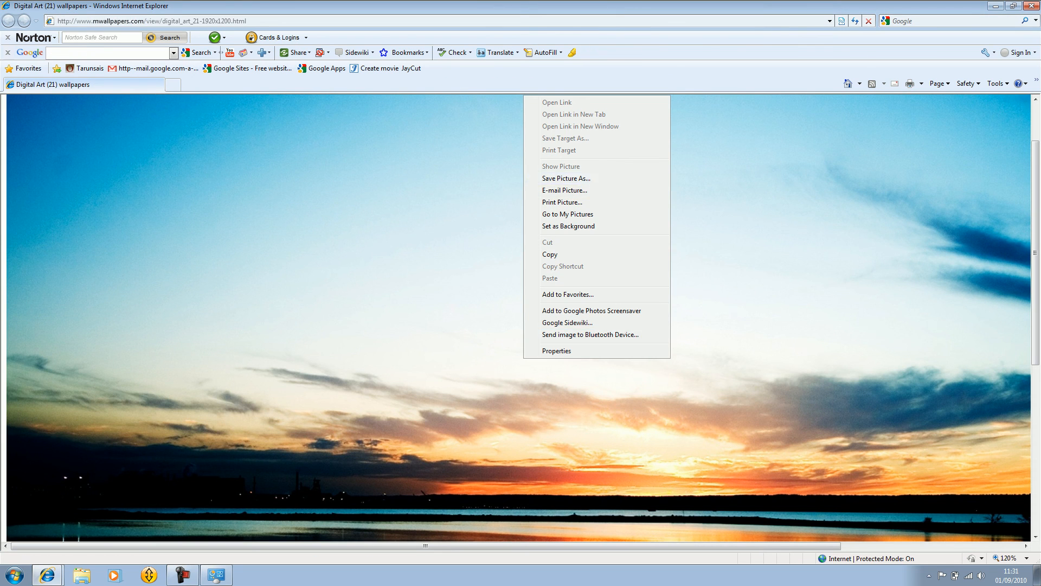
# Save the full-size sunset picture into Pictures as digital_art_21-1920x1200.
pyautogui.click(566, 178)
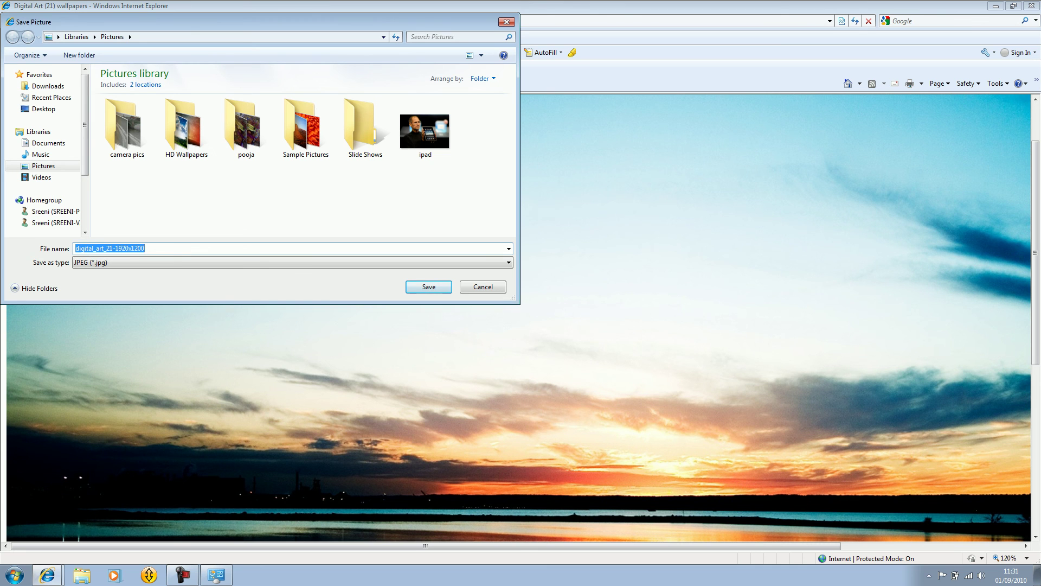
pyautogui.click(427, 286)
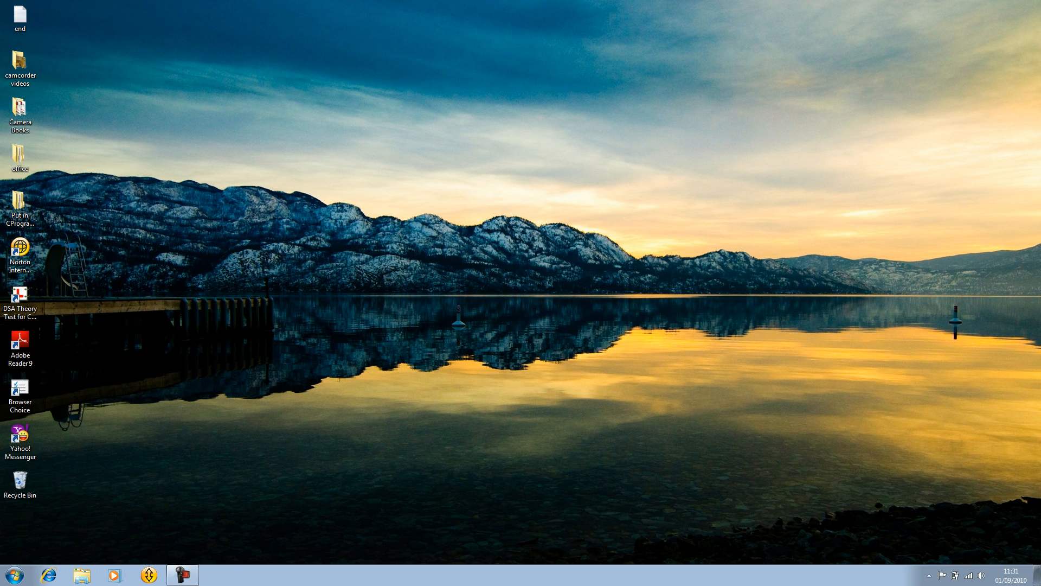
# View the saved wallpaper from the Pictures library in Windows Live Photo Gallery.
pyautogui.click(81, 575)
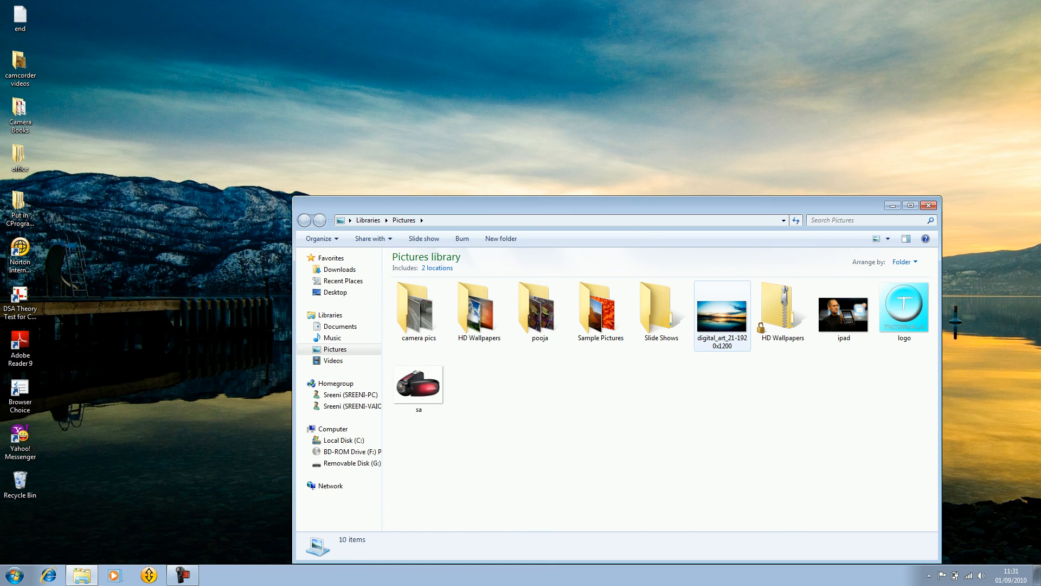
pyautogui.doubleClick(722, 315)
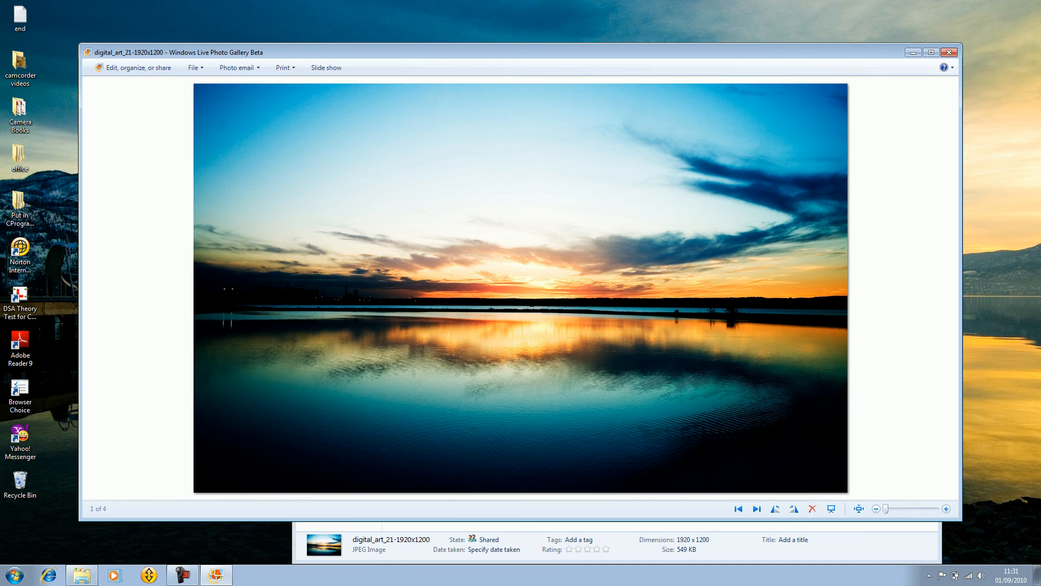
pyautogui.rightClick(511, 275)
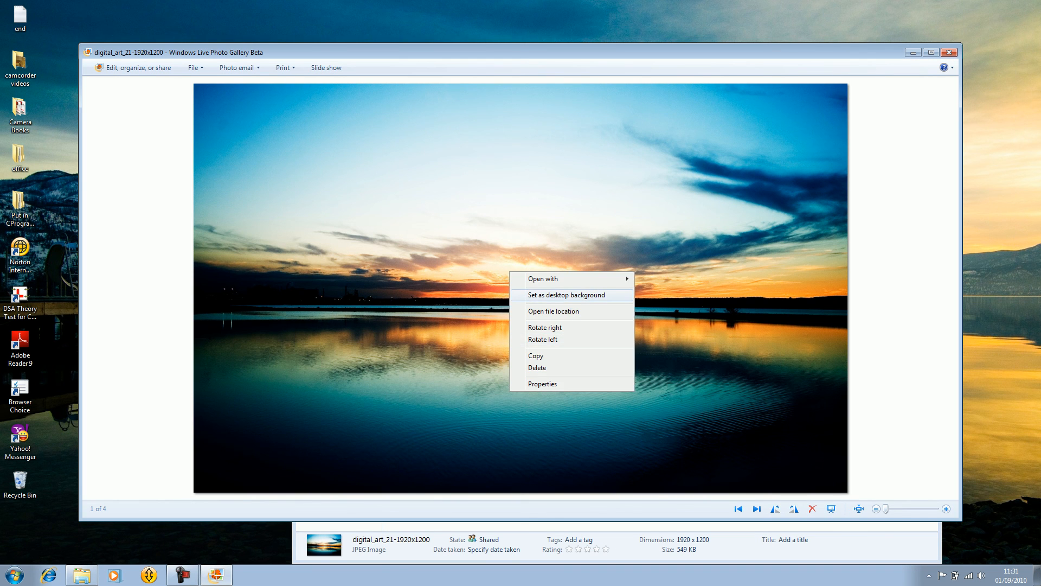